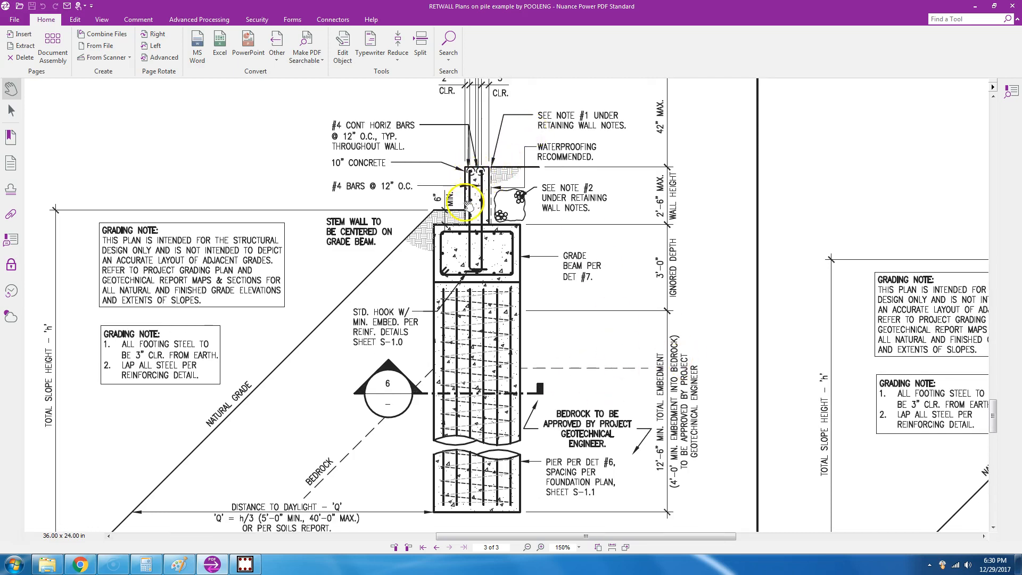
{"action": "mouse_move", "coordinate": [645, 205]}
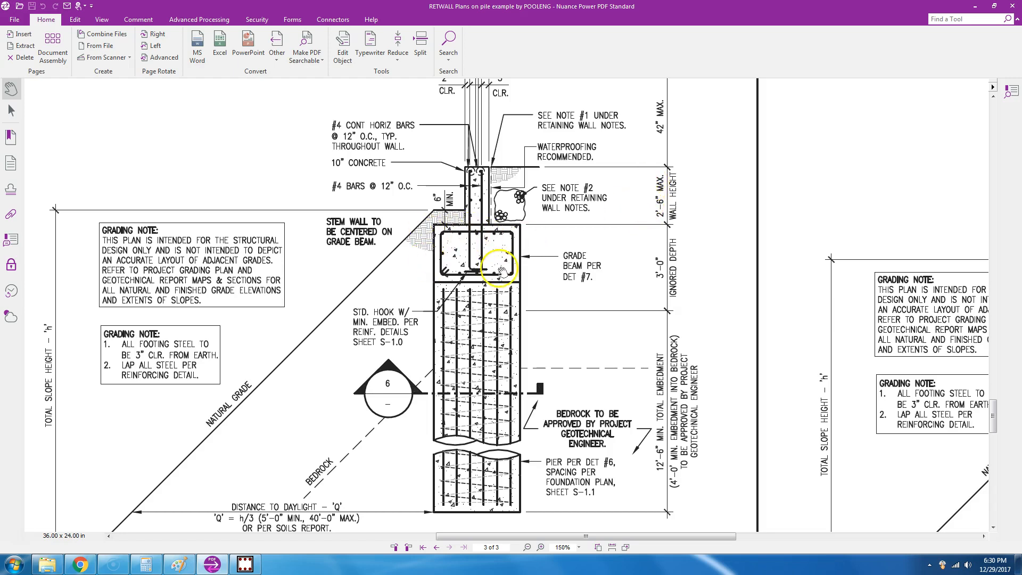
Scroll plans page 3 down past the wall and pier sections to the grade beam section and Table 7.
{"action": "scroll", "scroll_direction": "down", "scroll_amount": 3}
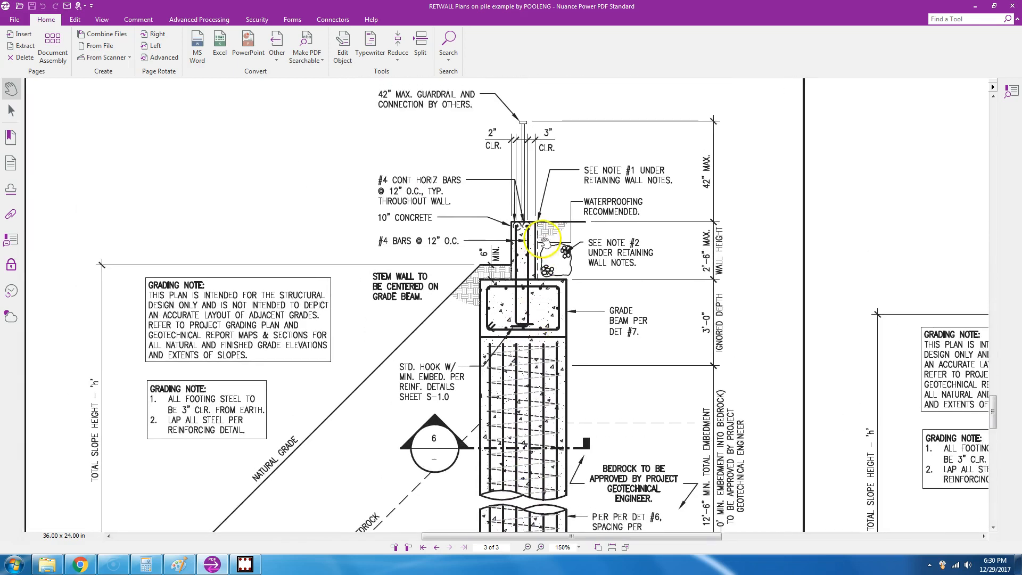
{"action": "mouse_move", "coordinate": [515, 172]}
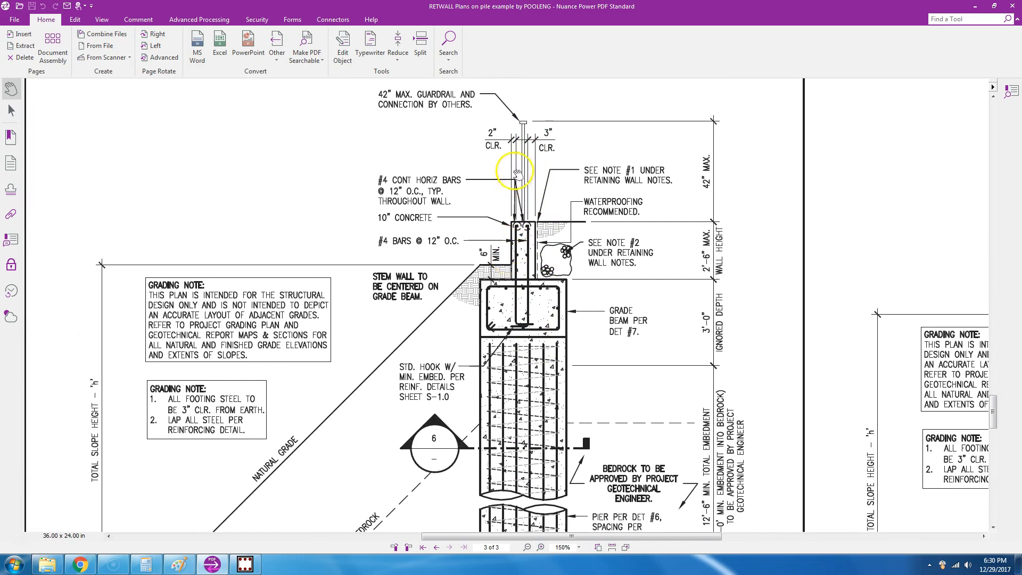
{"action": "scroll", "scroll_direction": "down", "scroll_amount": 3}
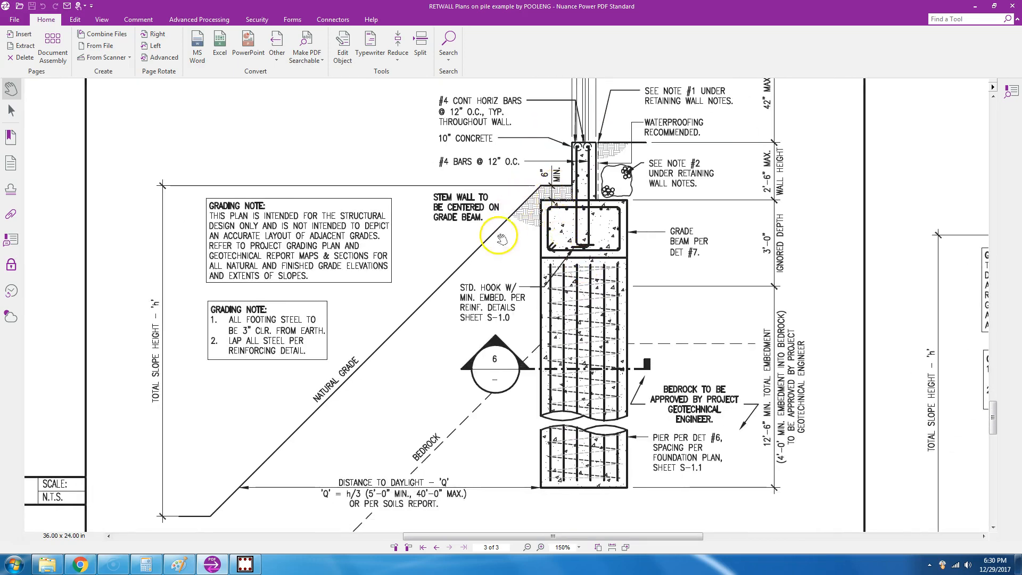
{"action": "scroll", "scroll_direction": "down", "scroll_amount": 3}
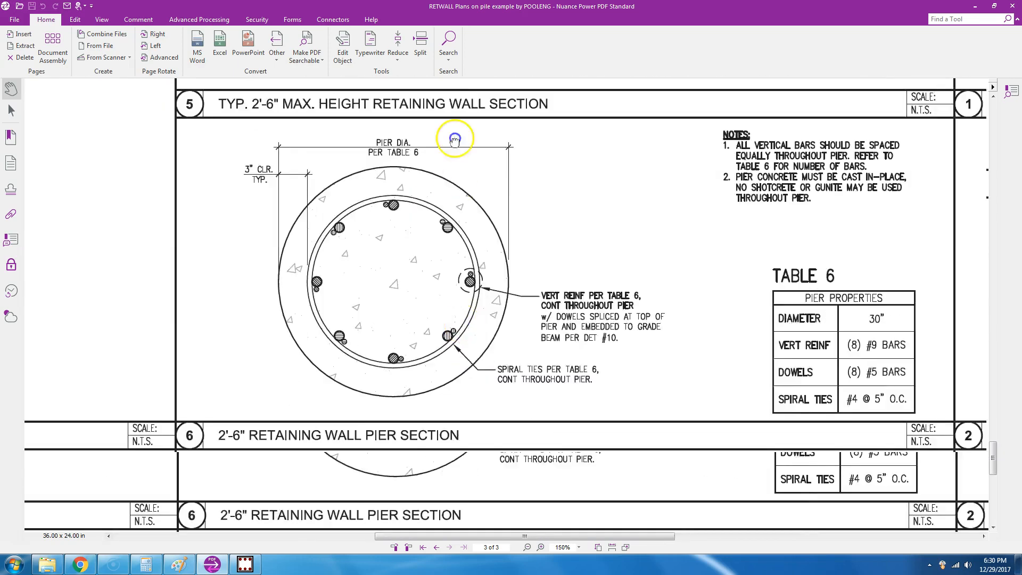
{"action": "scroll", "scroll_direction": "down", "scroll_amount": 3}
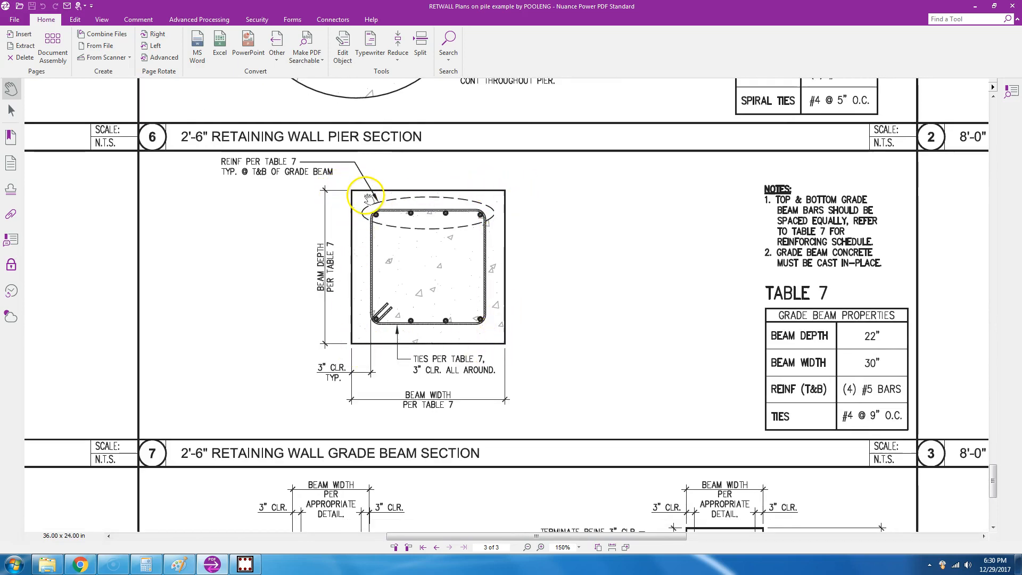
{"action": "mouse_move", "coordinate": [443, 401]}
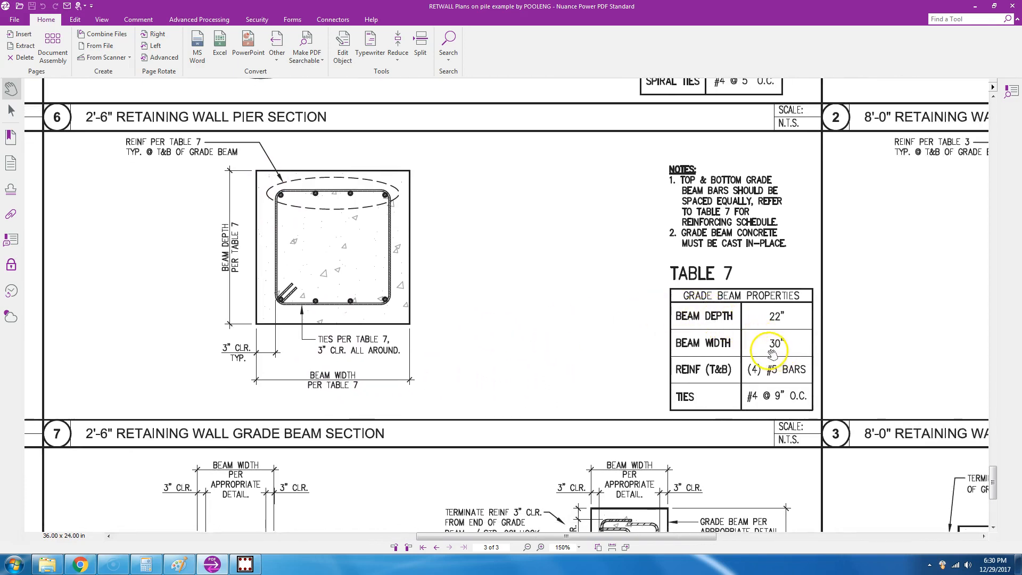
{"action": "mouse_move", "coordinate": [797, 350]}
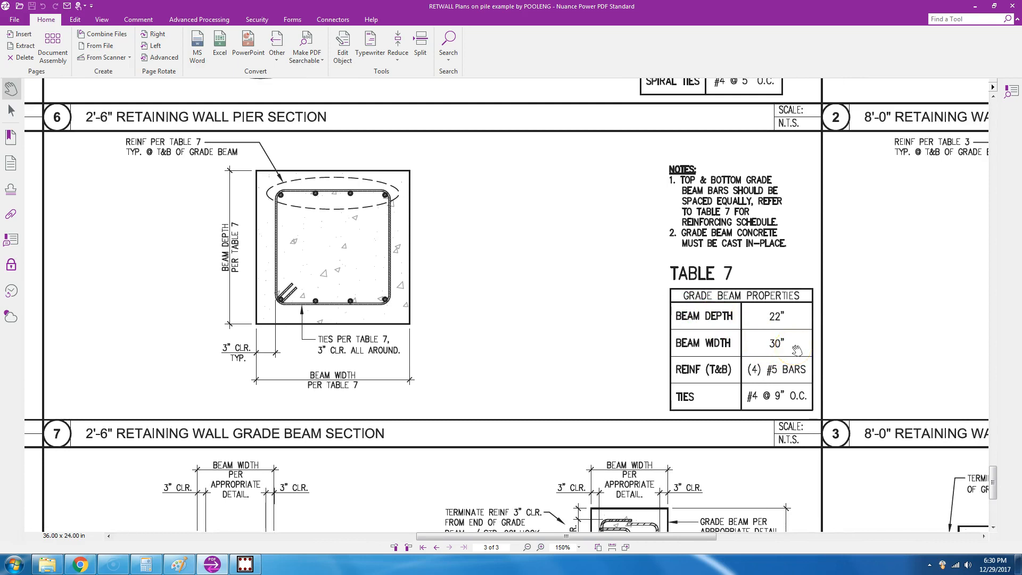
{"action": "mouse_move", "coordinate": [797, 318]}
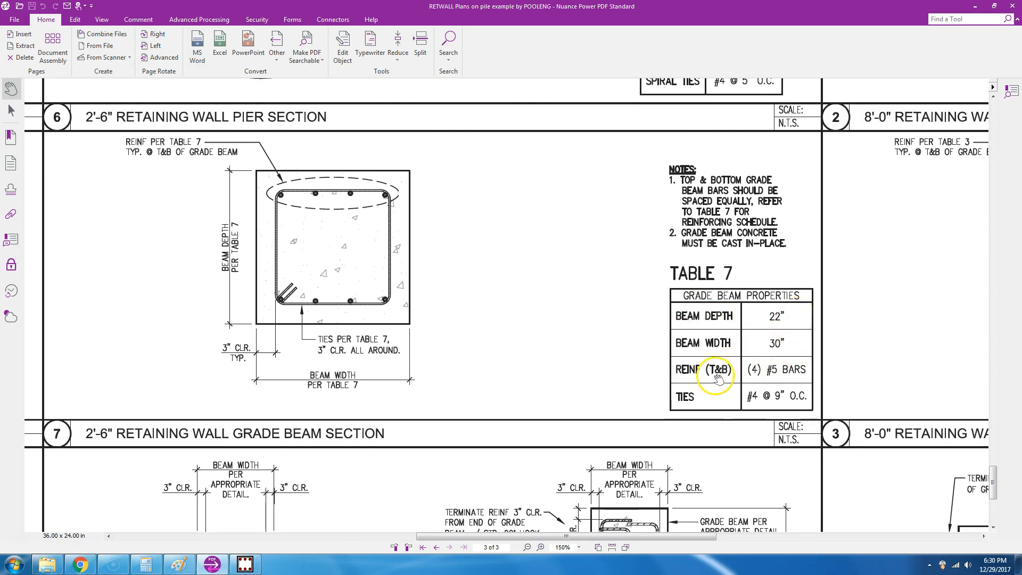
{"action": "mouse_move", "coordinate": [317, 199]}
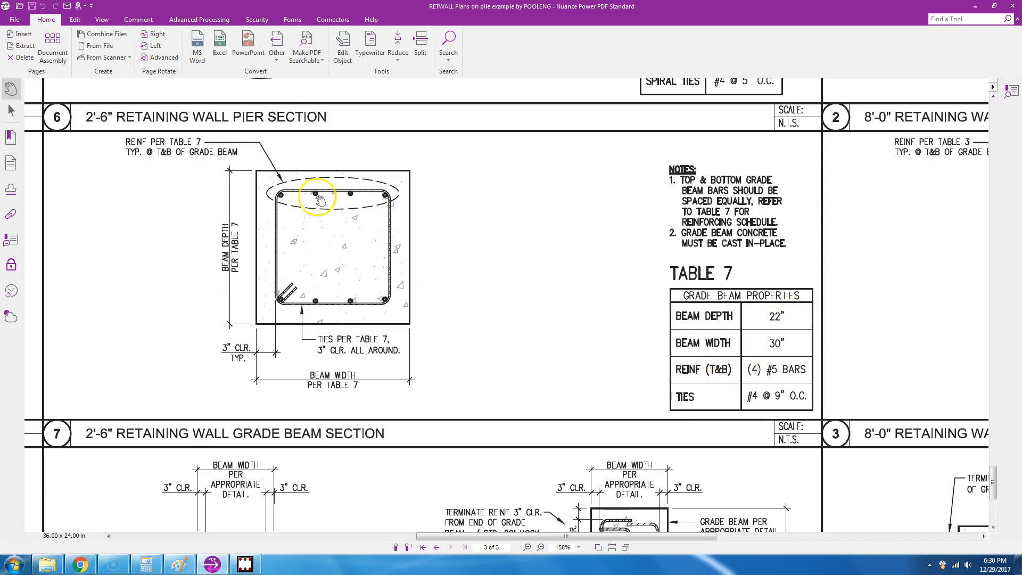
{"action": "mouse_move", "coordinate": [381, 299]}
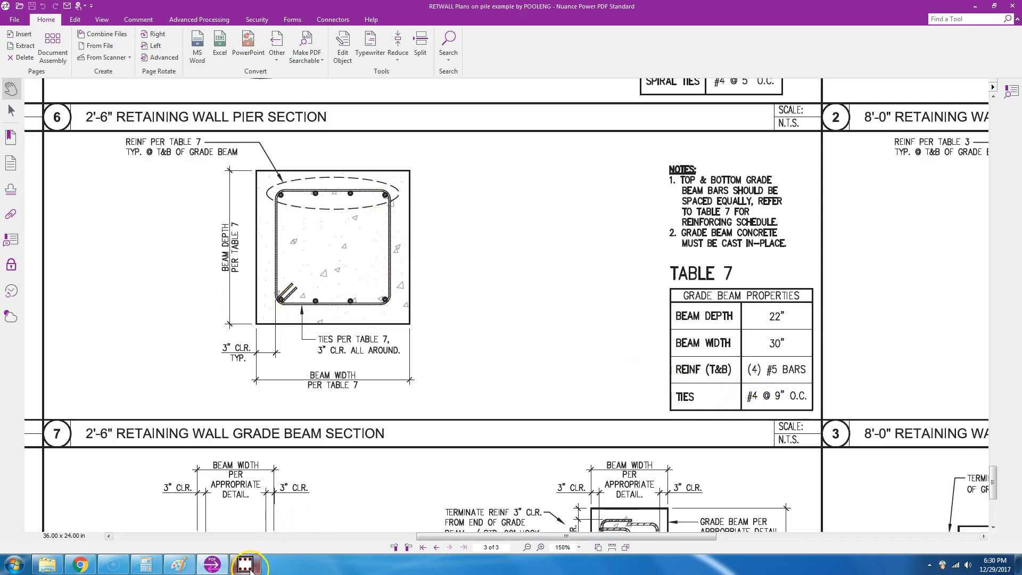
Switch to the Grade Beam program and check the skin reinforcement bar size of the 42x30 beam.
{"action": "left_click", "coordinate": [245, 564]}
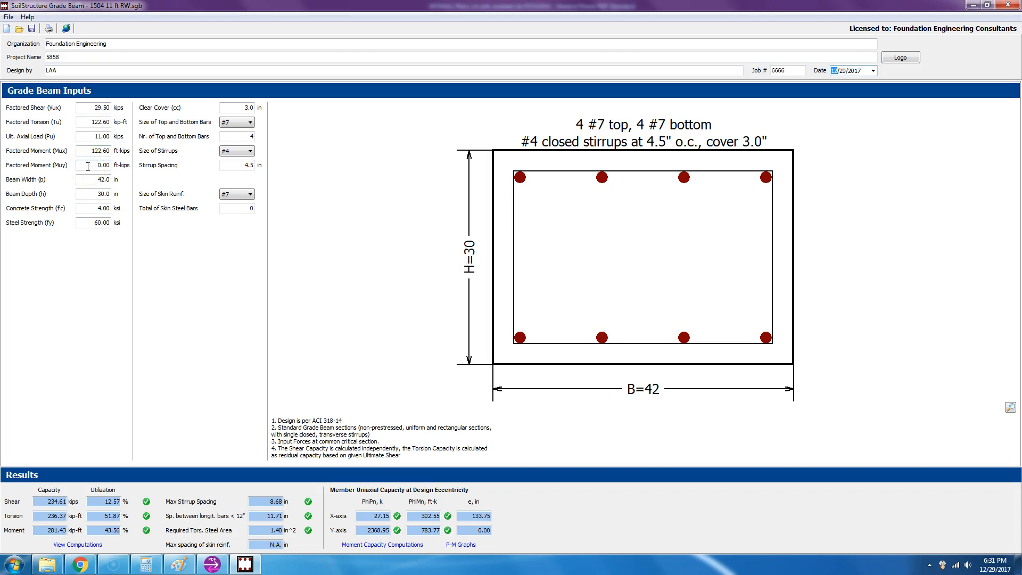
{"action": "mouse_move", "coordinate": [91, 182]}
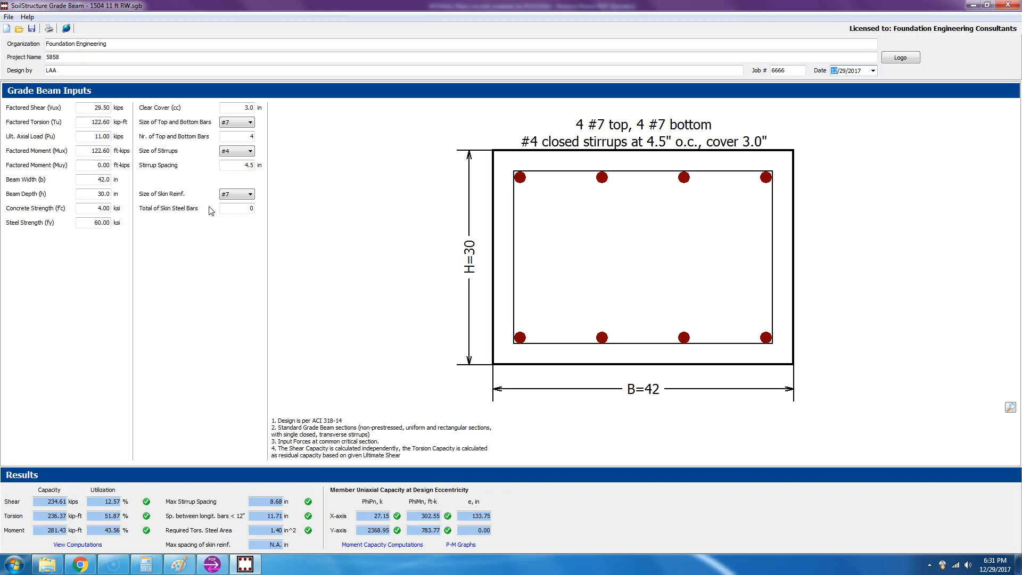
{"action": "left_click", "coordinate": [251, 193]}
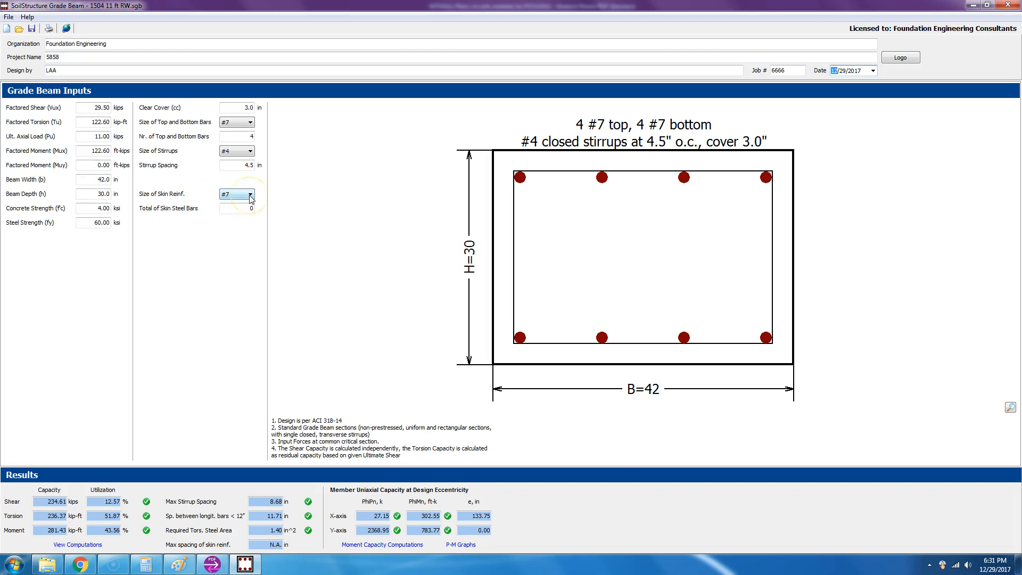
{"action": "mouse_move", "coordinate": [260, 197]}
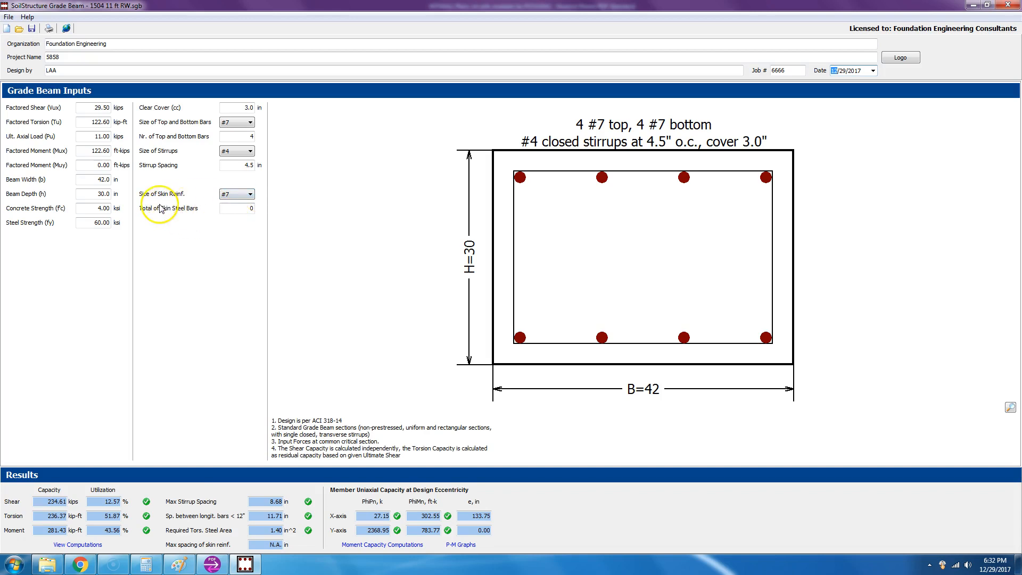
{"action": "mouse_move", "coordinate": [89, 102]}
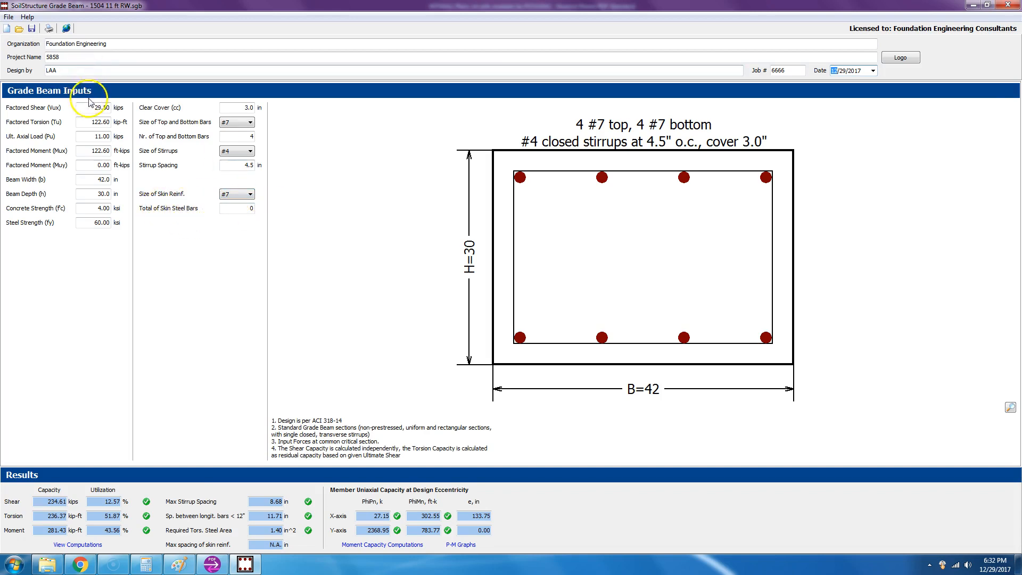
Review the factored shear, factored torsion and ultimate axial load values without changing them.
{"action": "left_click", "coordinate": [94, 107]}
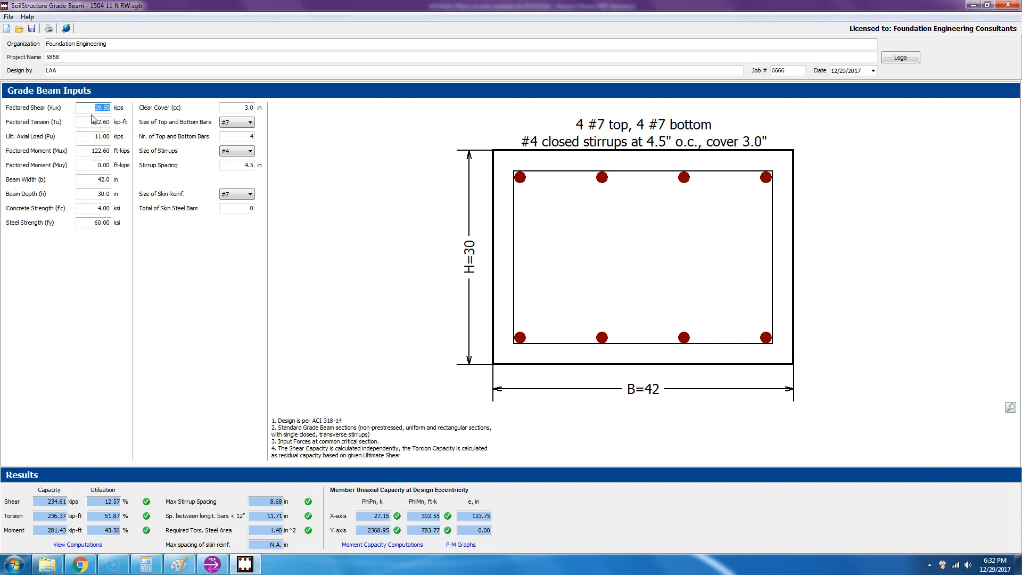
{"action": "left_click", "coordinate": [95, 121]}
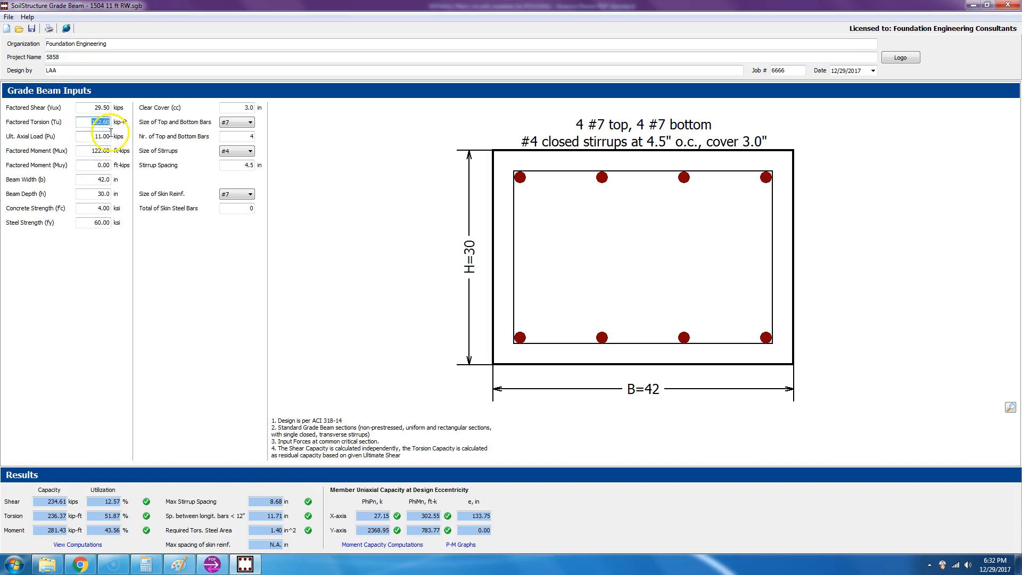
{"action": "left_click", "coordinate": [98, 121]}
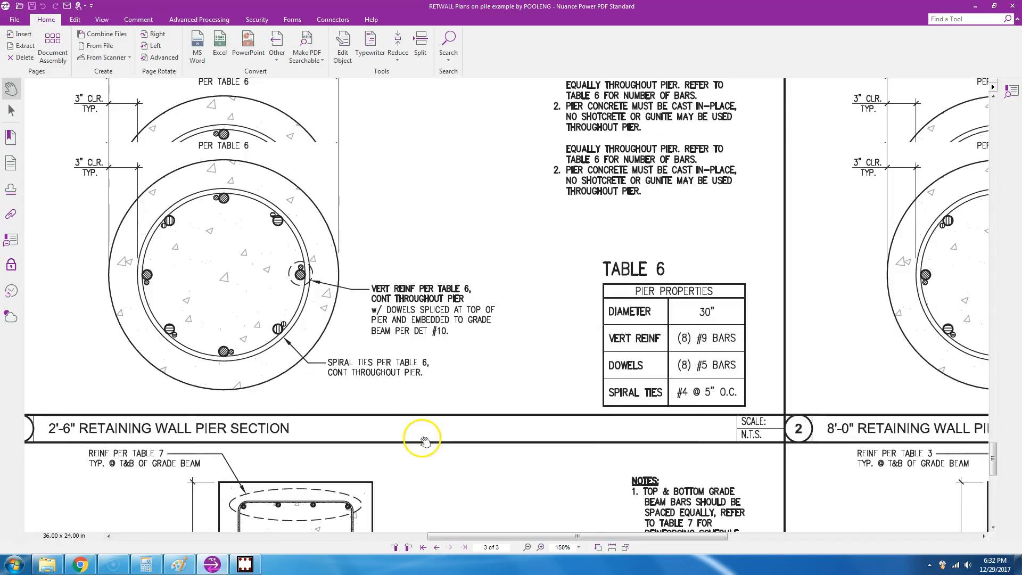
Scroll the plan sheet to the retaining wall section showing stem wall, grade beam and pier.
{"action": "scroll", "scroll_direction": "down", "scroll_amount": 3}
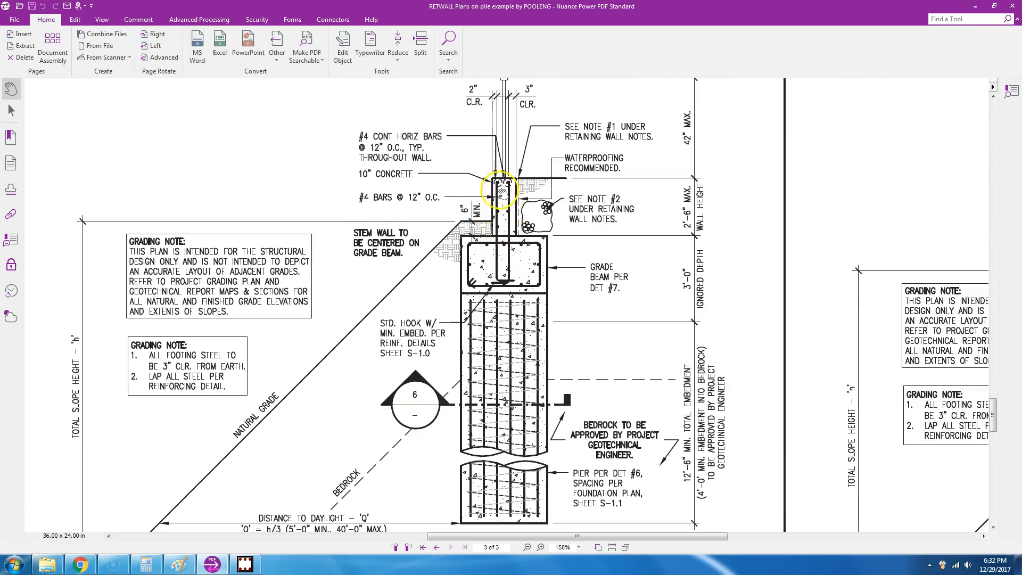
{"action": "mouse_move", "coordinate": [535, 294]}
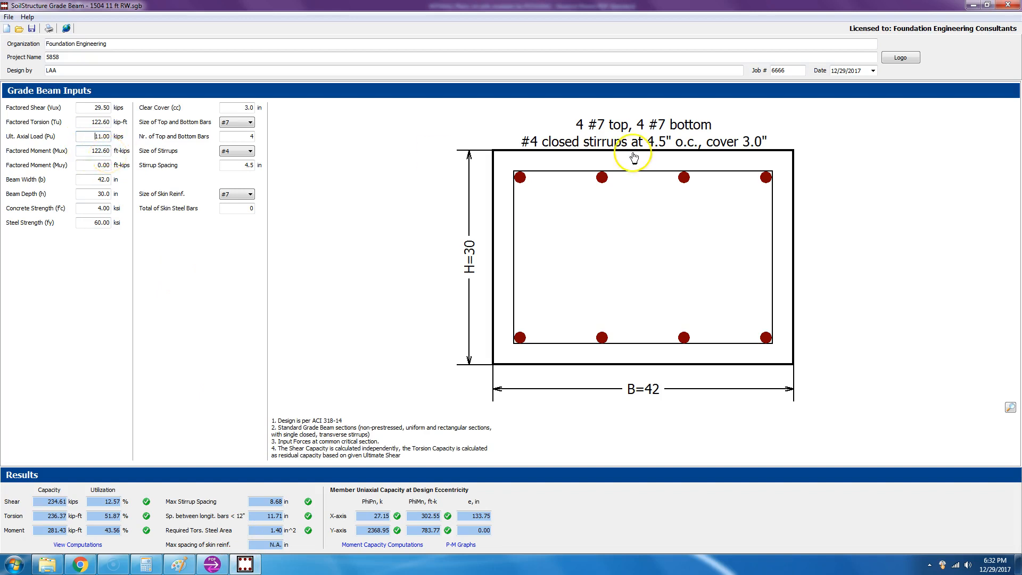
{"action": "mouse_move", "coordinate": [738, 115]}
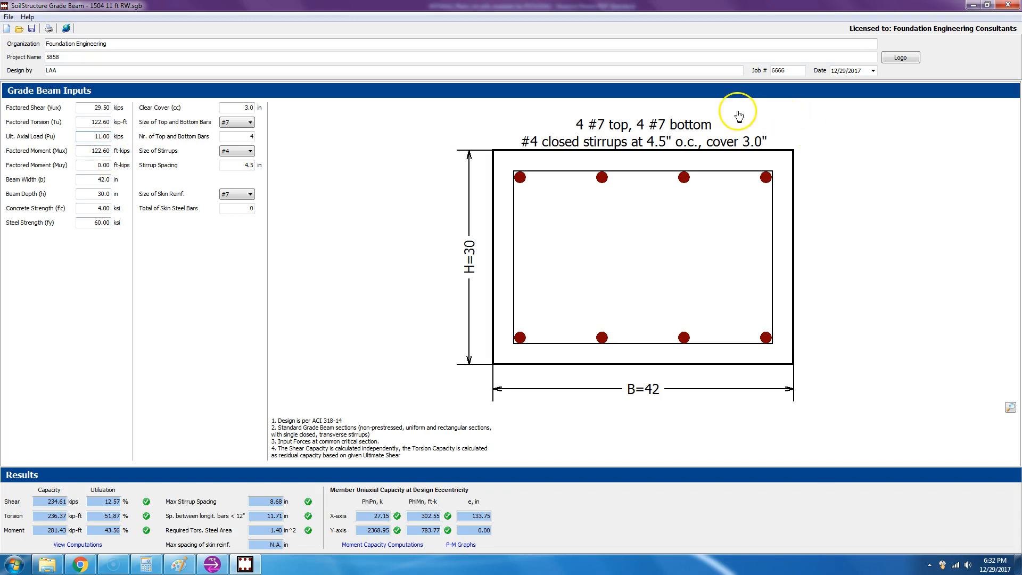
{"action": "mouse_move", "coordinate": [731, 120]}
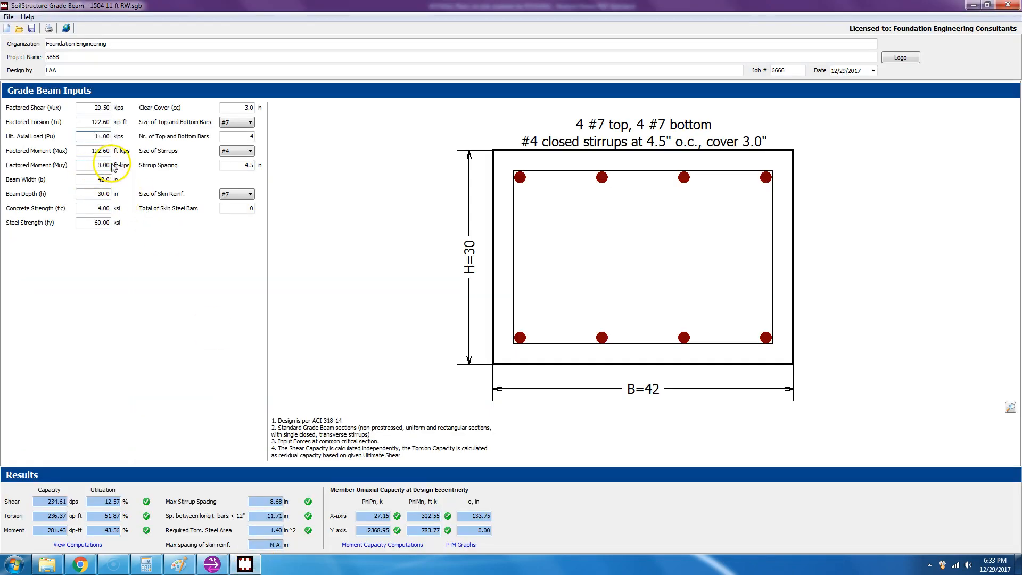
{"action": "left_click", "coordinate": [94, 165]}
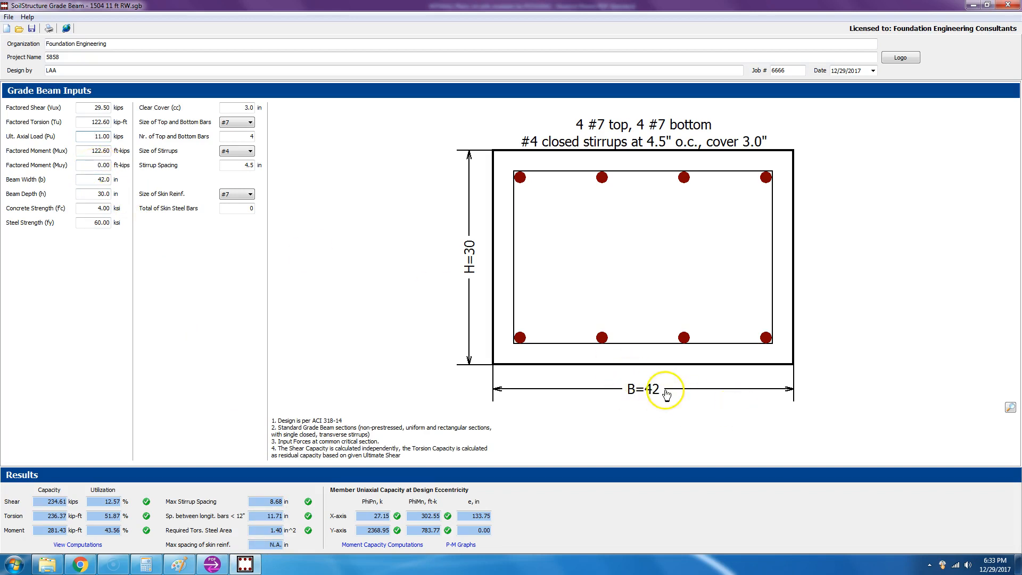
{"action": "mouse_move", "coordinate": [483, 335]}
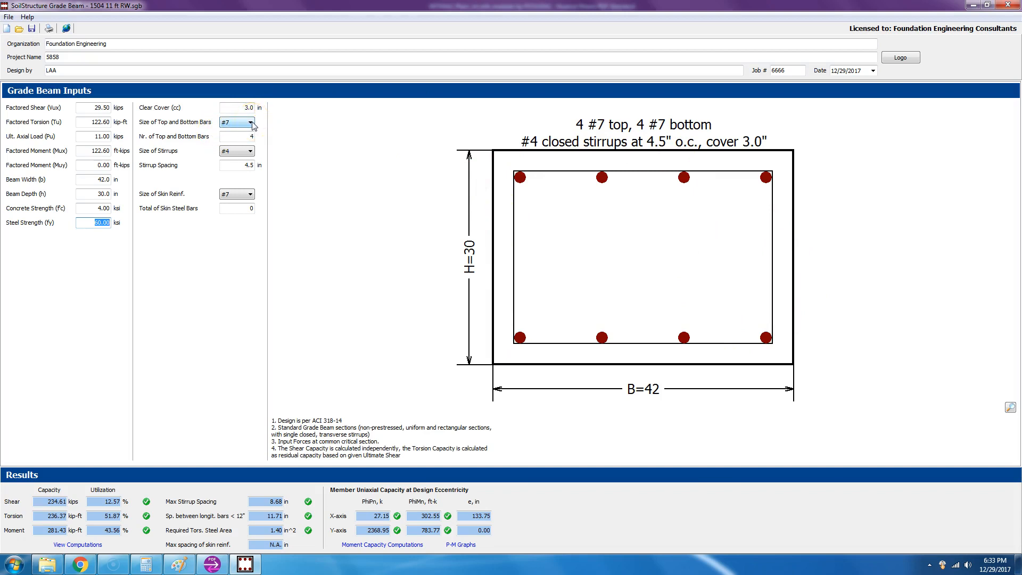
{"action": "left_click", "coordinate": [249, 122]}
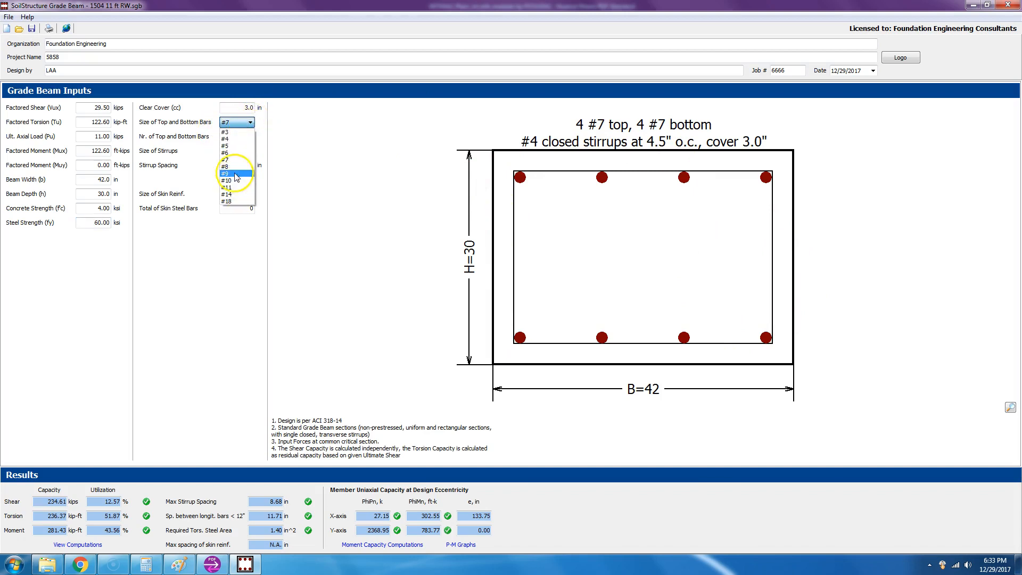
{"action": "left_click", "coordinate": [226, 132]}
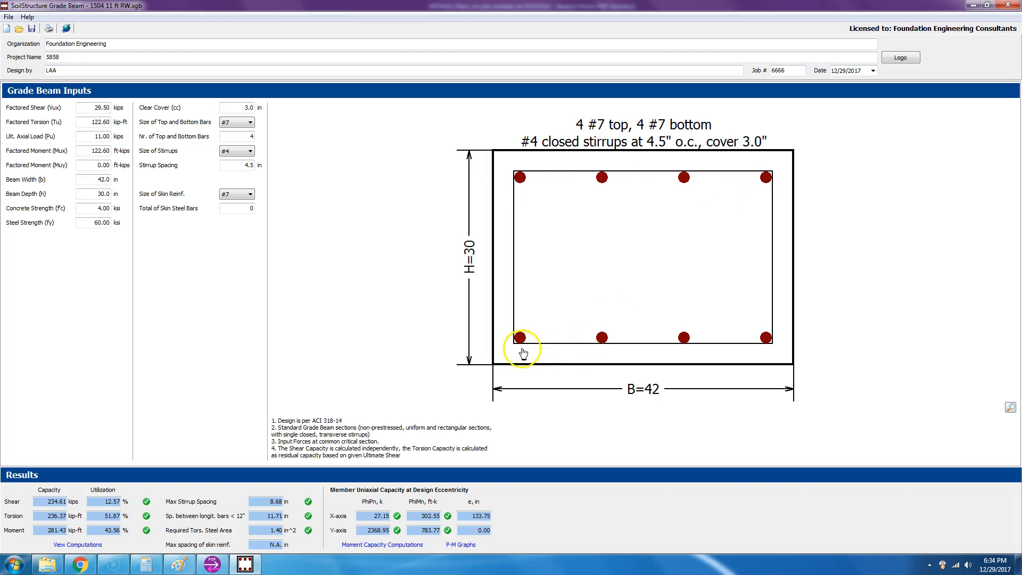
{"action": "mouse_move", "coordinate": [771, 351]}
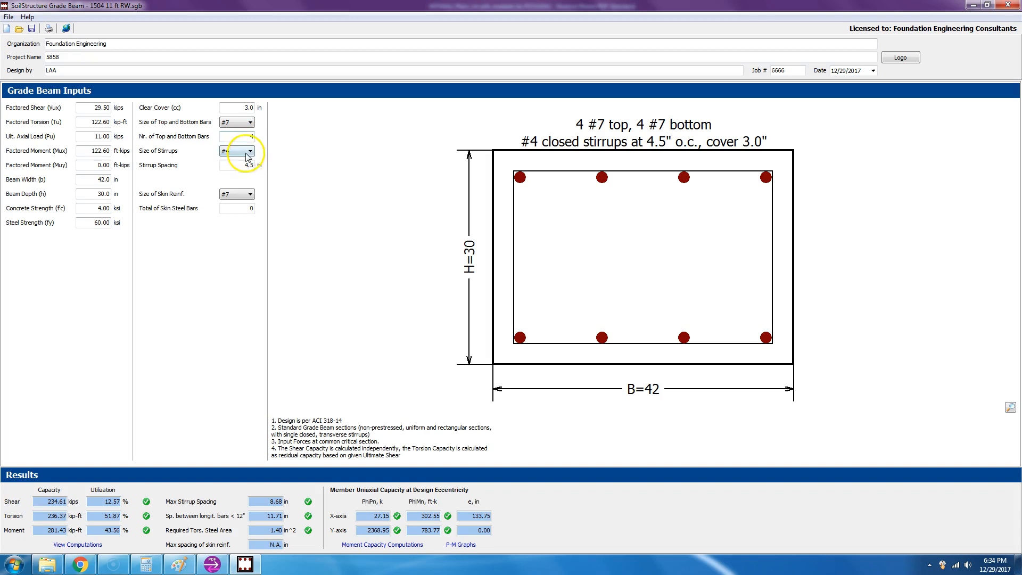
{"action": "left_click", "coordinate": [225, 150]}
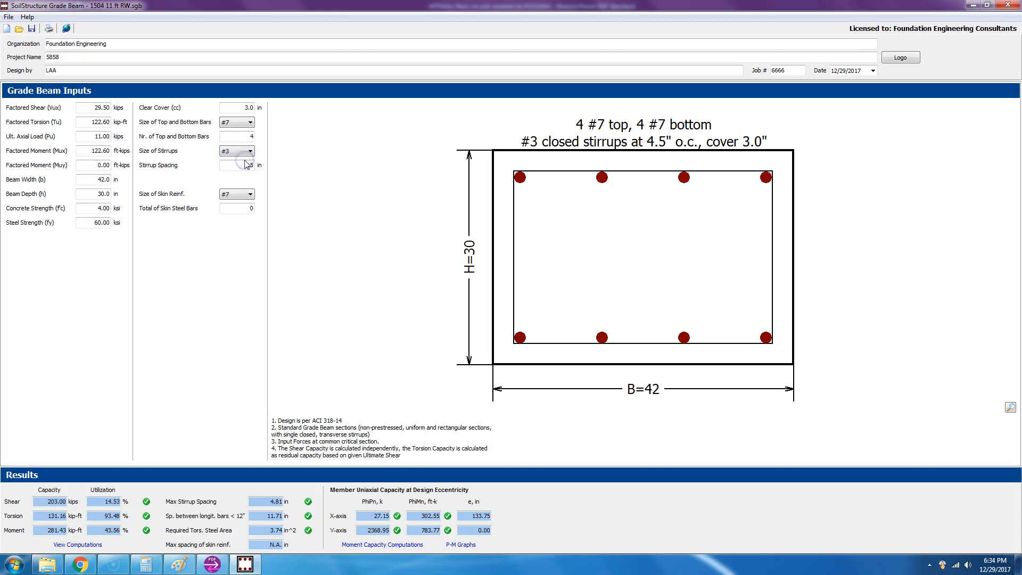
{"action": "left_click", "coordinate": [249, 150]}
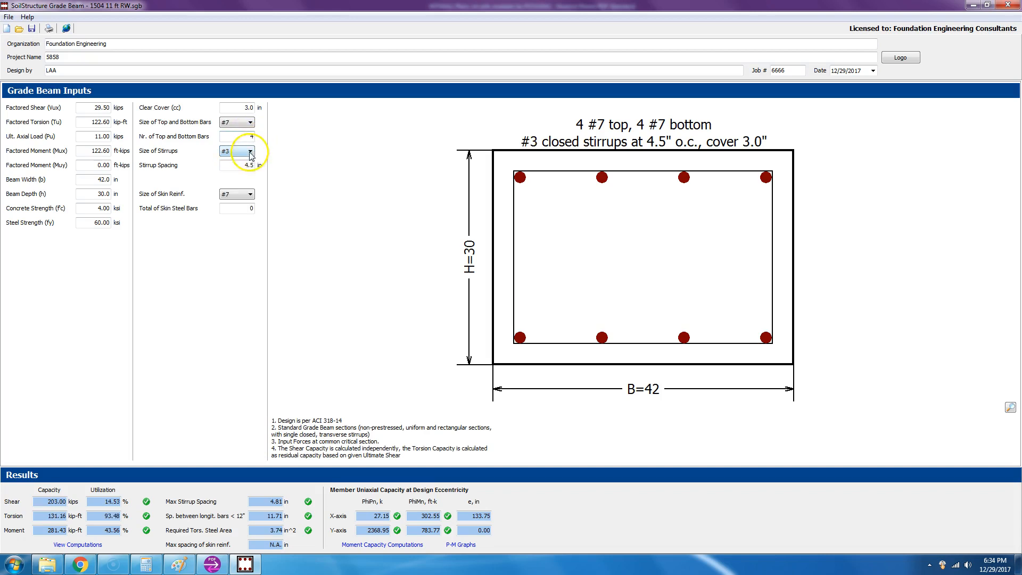
{"action": "left_click", "coordinate": [245, 150]}
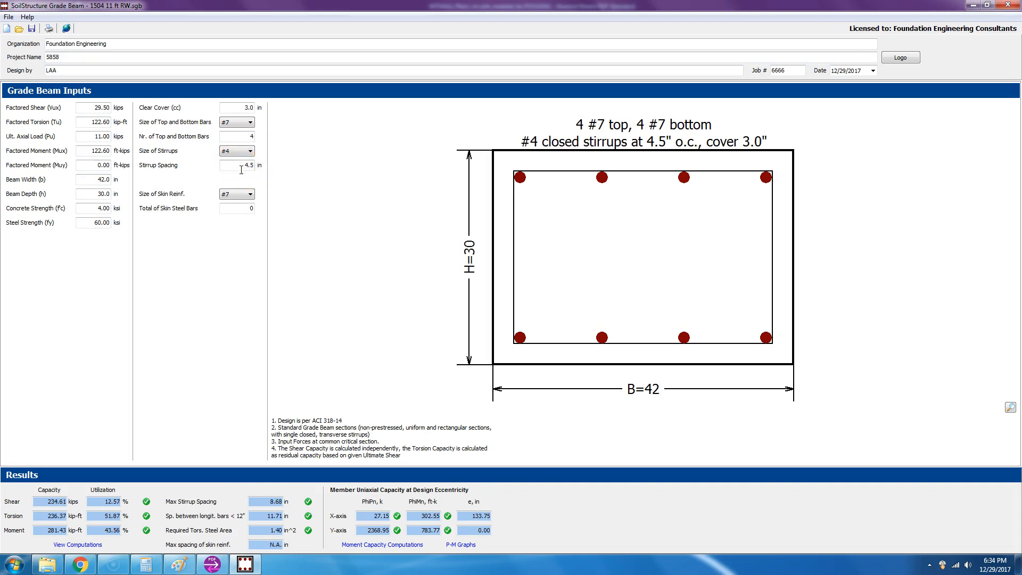
{"action": "left_click", "coordinate": [251, 193]}
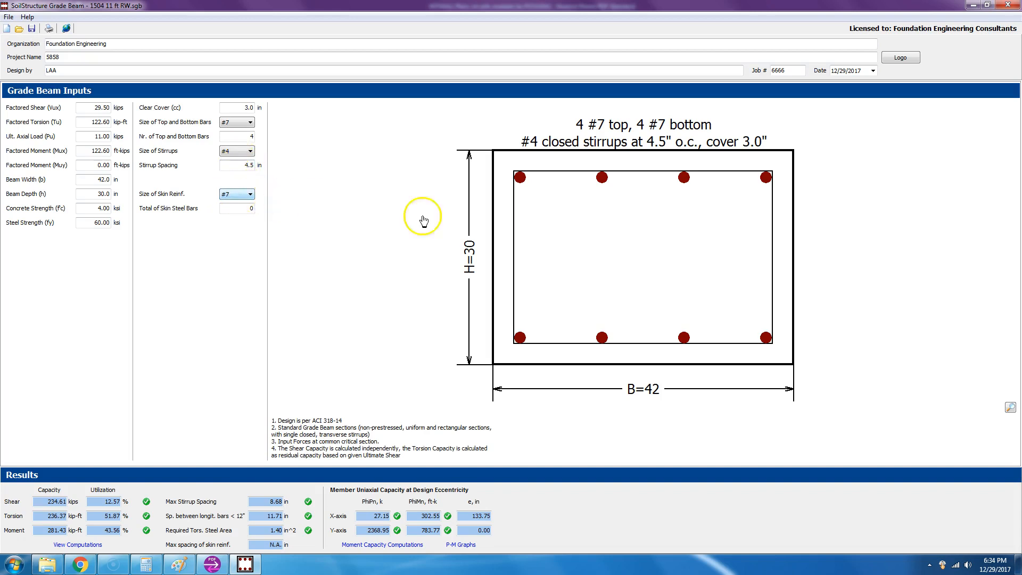
{"action": "mouse_move", "coordinate": [483, 181]}
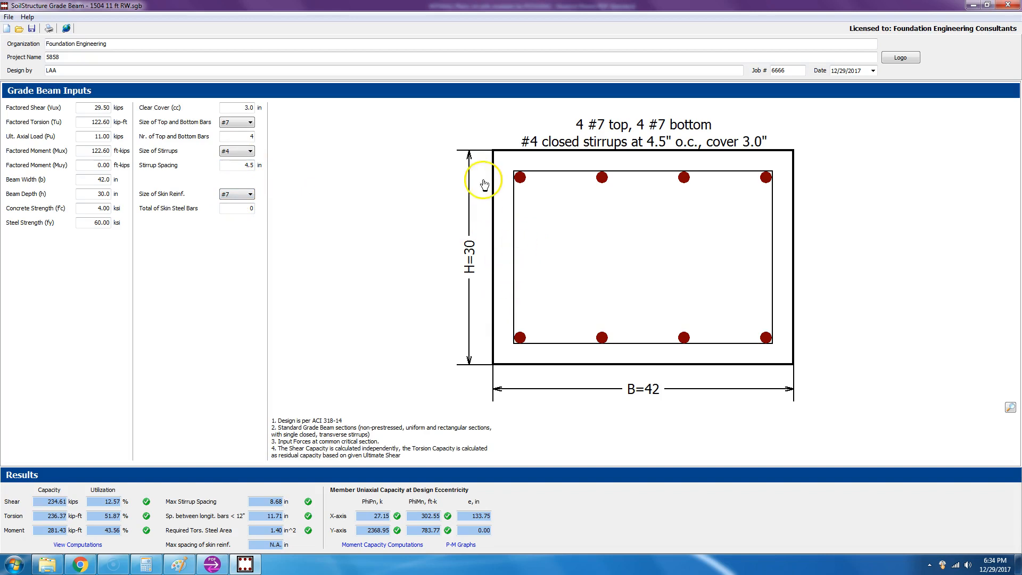
{"action": "mouse_move", "coordinate": [466, 251]}
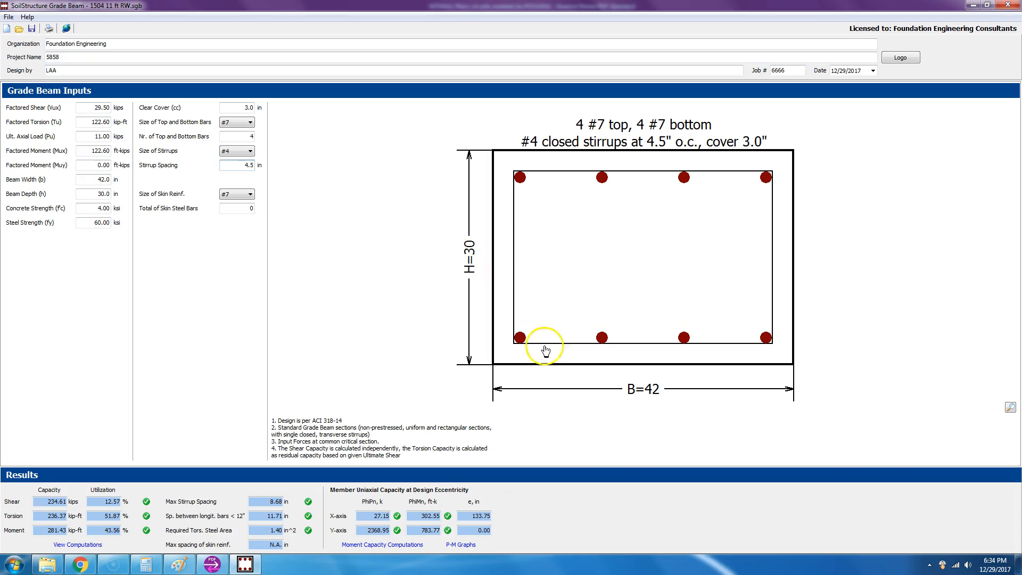
{"action": "mouse_move", "coordinate": [500, 422]}
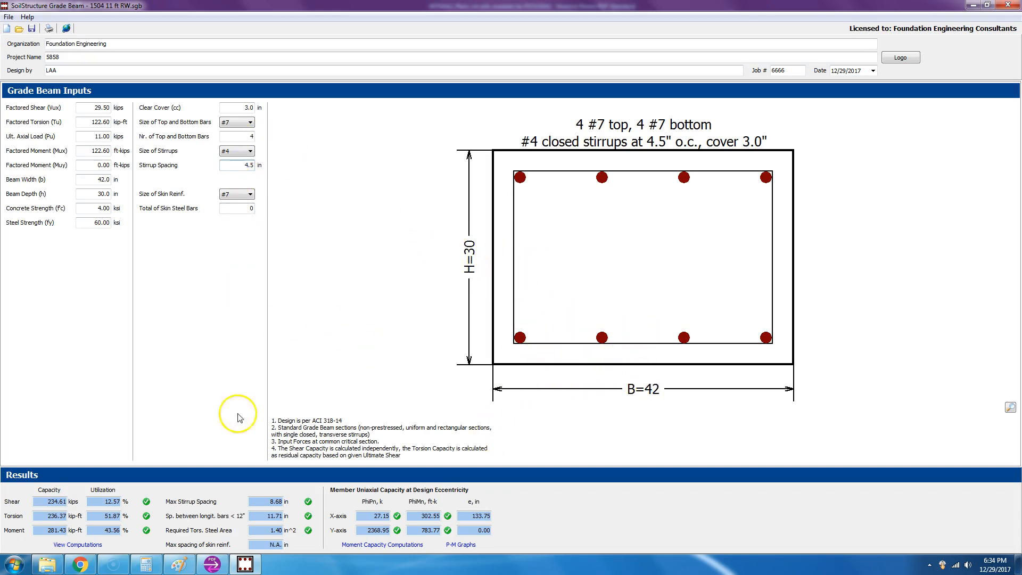
{"action": "mouse_move", "coordinate": [74, 510]}
{"action": "type", "text": "6"}
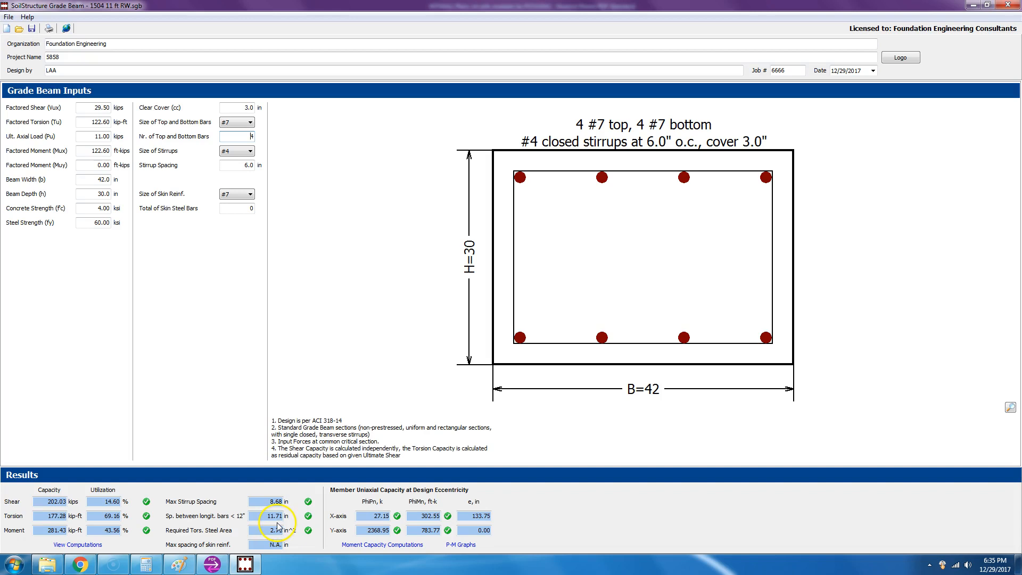
{"action": "mouse_move", "coordinate": [522, 180]}
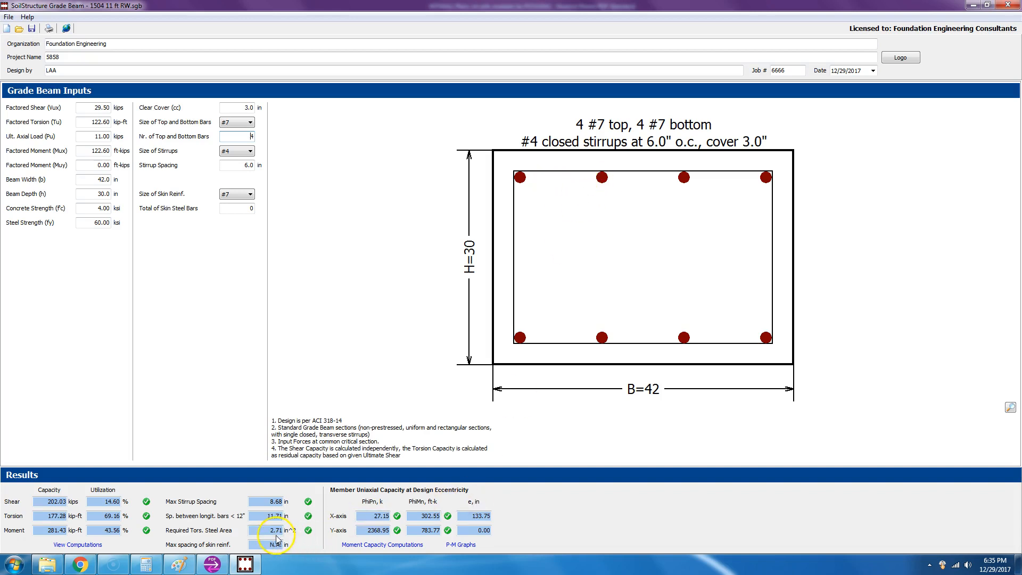
{"action": "mouse_move", "coordinate": [295, 542]}
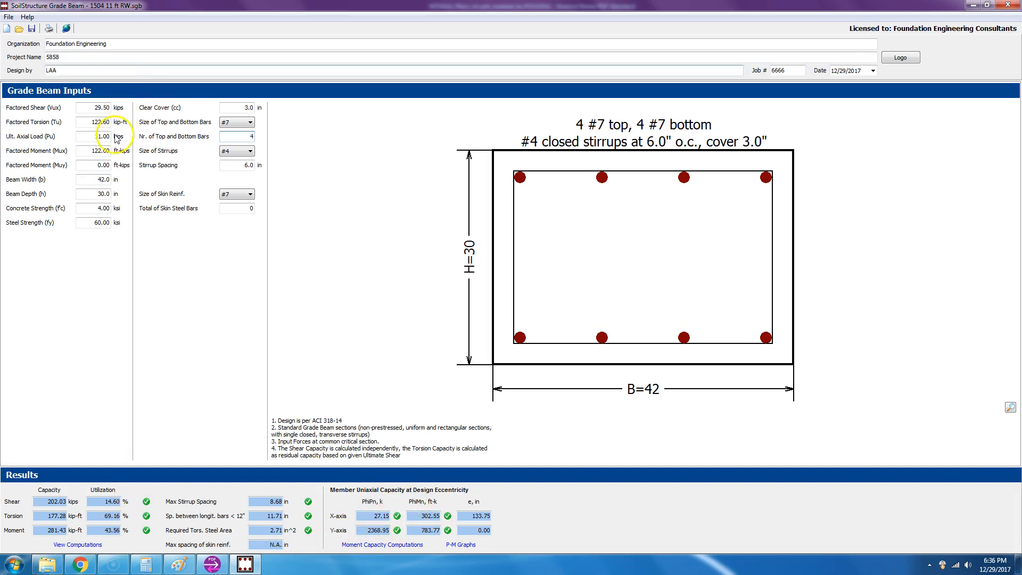
Re-enter 11.00 for the ultimate axial load with stirrups now at 6.0 in.
{"action": "type", "text": "11.00"}
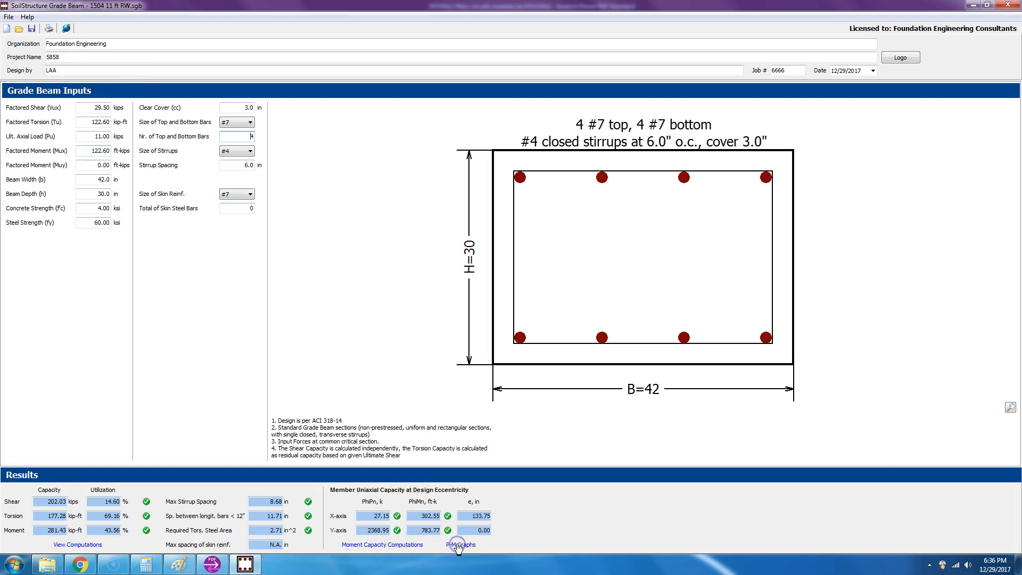
Review the P-M interaction diagrams for both axes, then close them.
{"action": "left_click", "coordinate": [460, 544]}
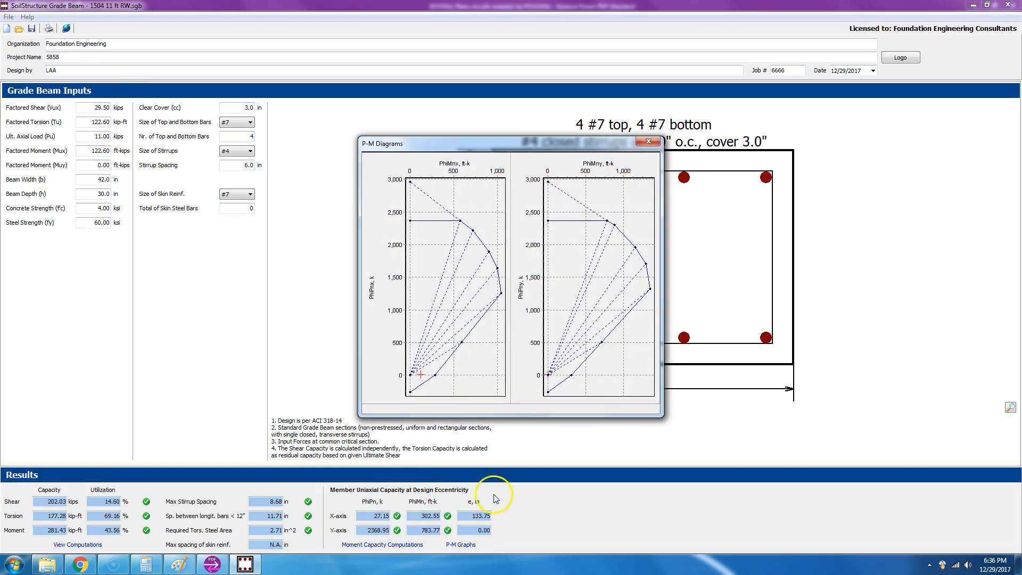
{"action": "mouse_move", "coordinate": [451, 182]}
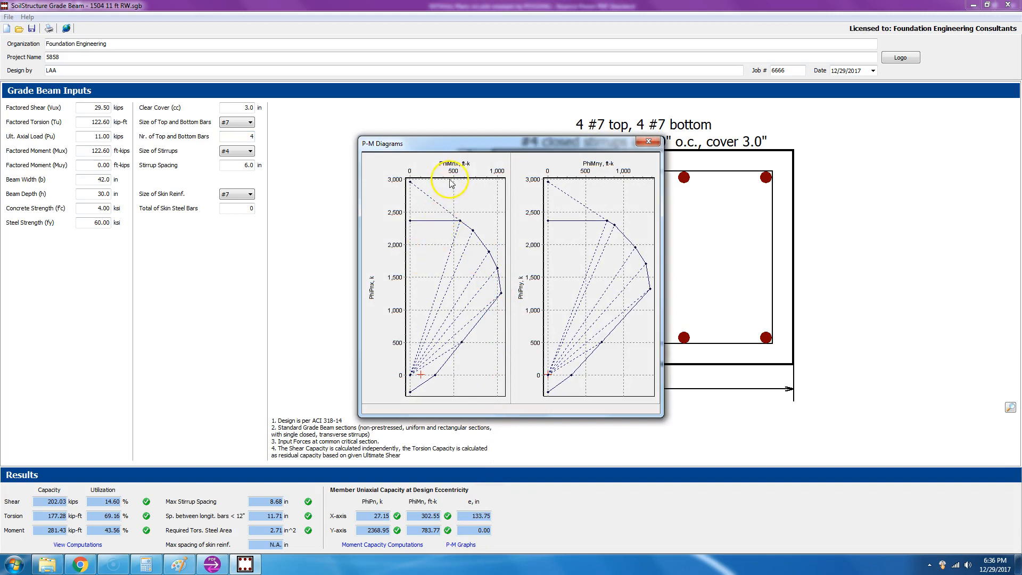
{"action": "mouse_move", "coordinate": [474, 191]}
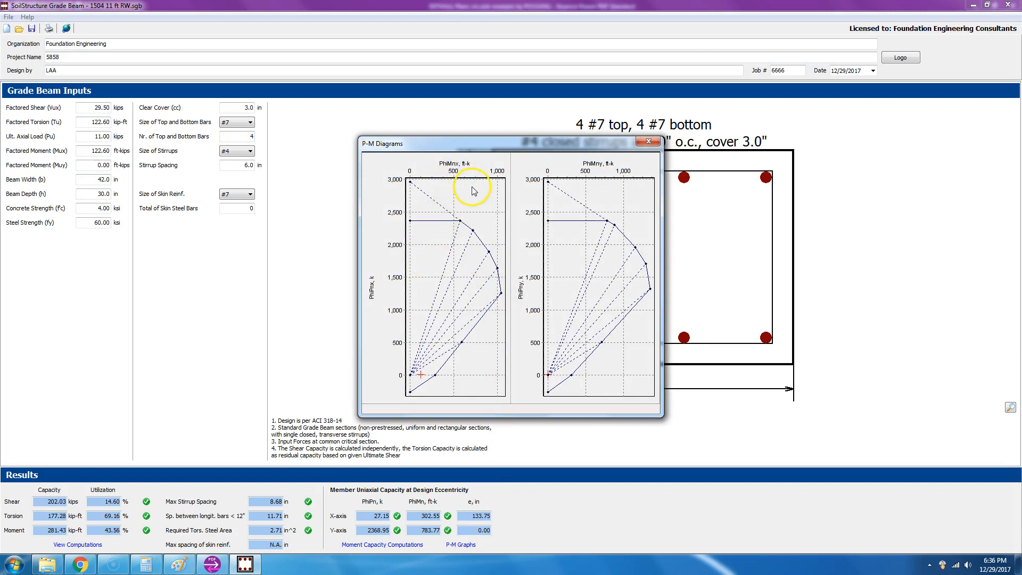
{"action": "mouse_move", "coordinate": [466, 177]}
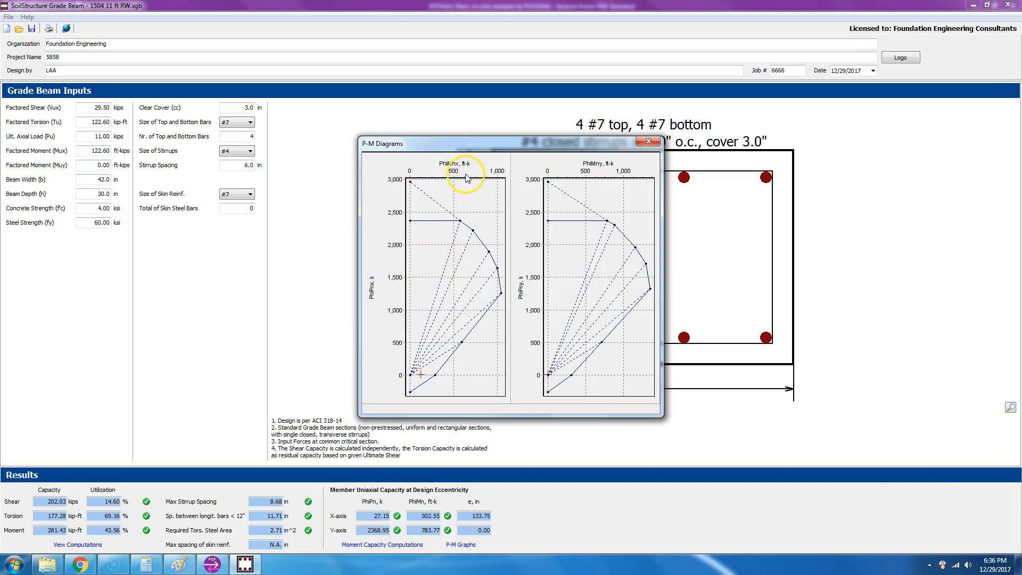
{"action": "mouse_move", "coordinate": [533, 301]}
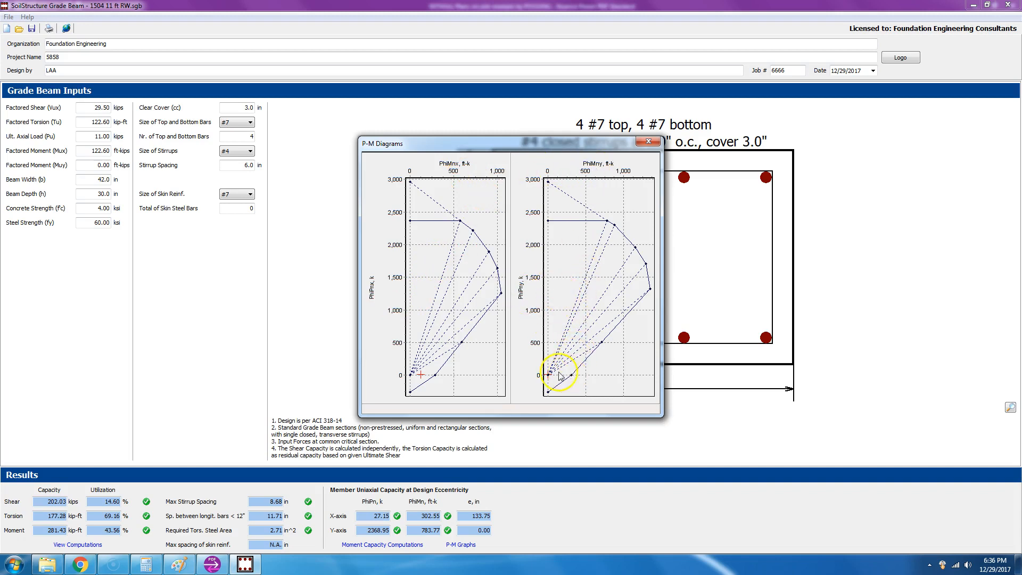
{"action": "left_click", "coordinate": [547, 378]}
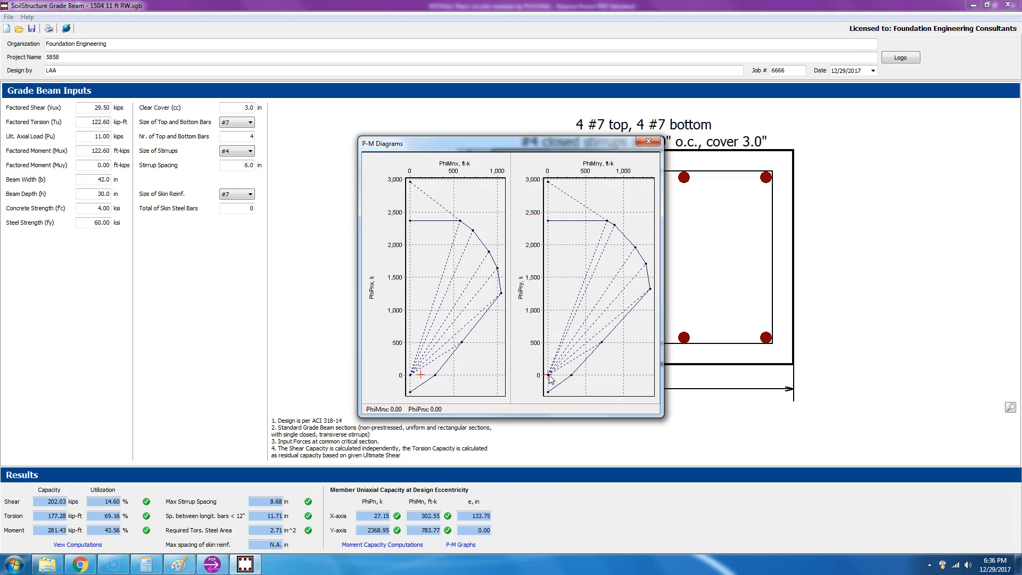
{"action": "left_click", "coordinate": [417, 377]}
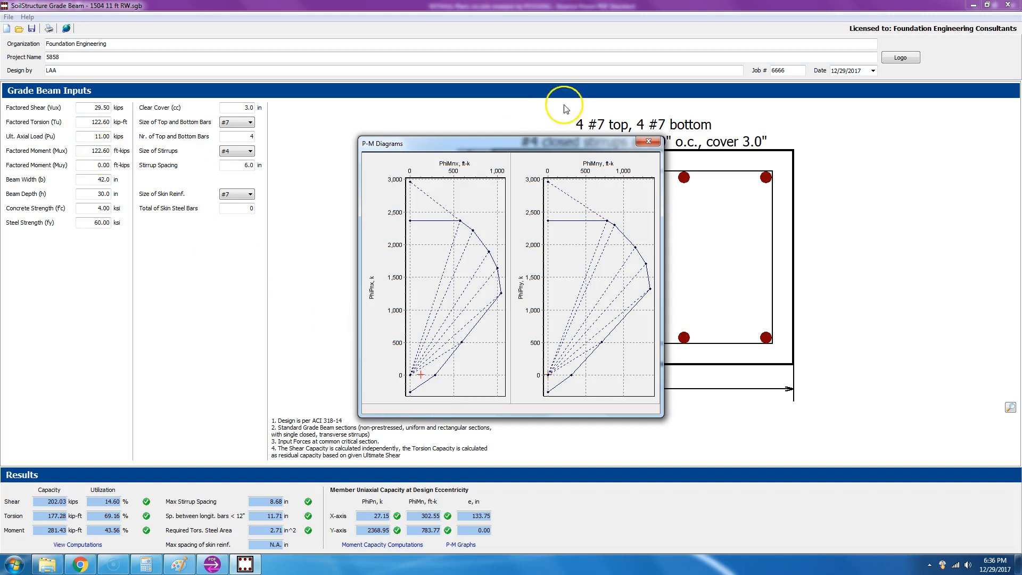
{"action": "left_click", "coordinate": [646, 141]}
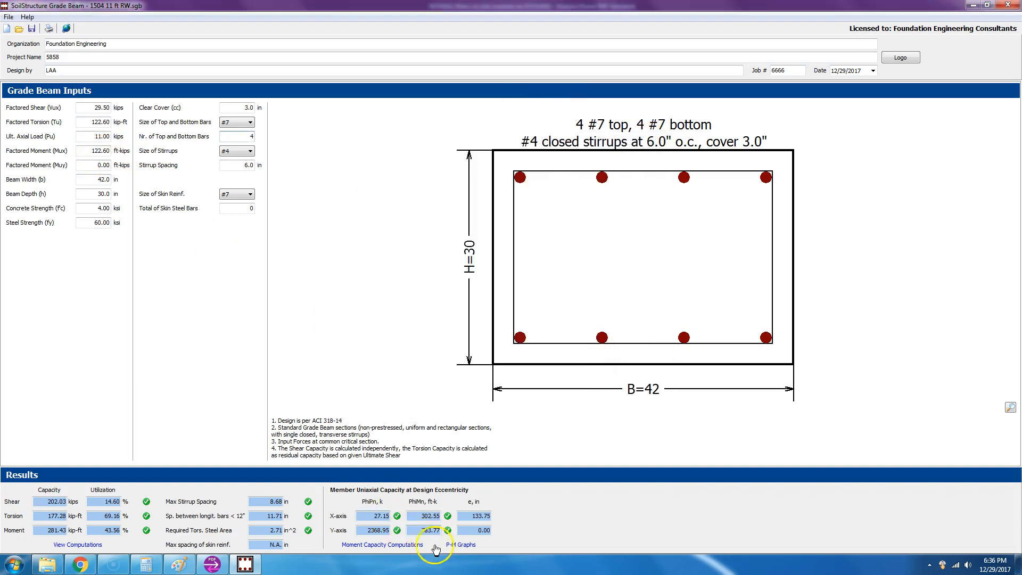
{"action": "left_click", "coordinate": [382, 544]}
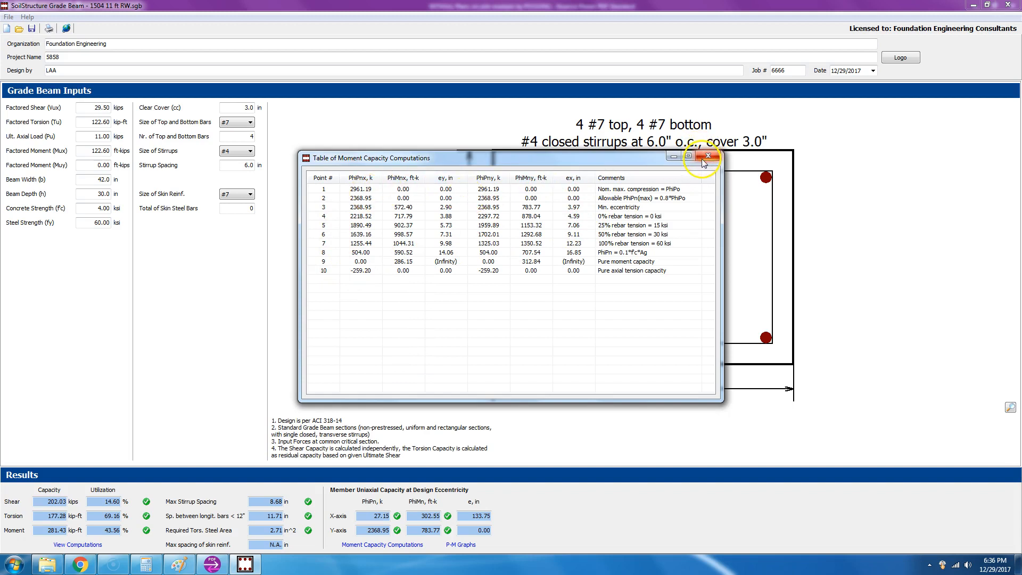
{"action": "left_click", "coordinate": [707, 157]}
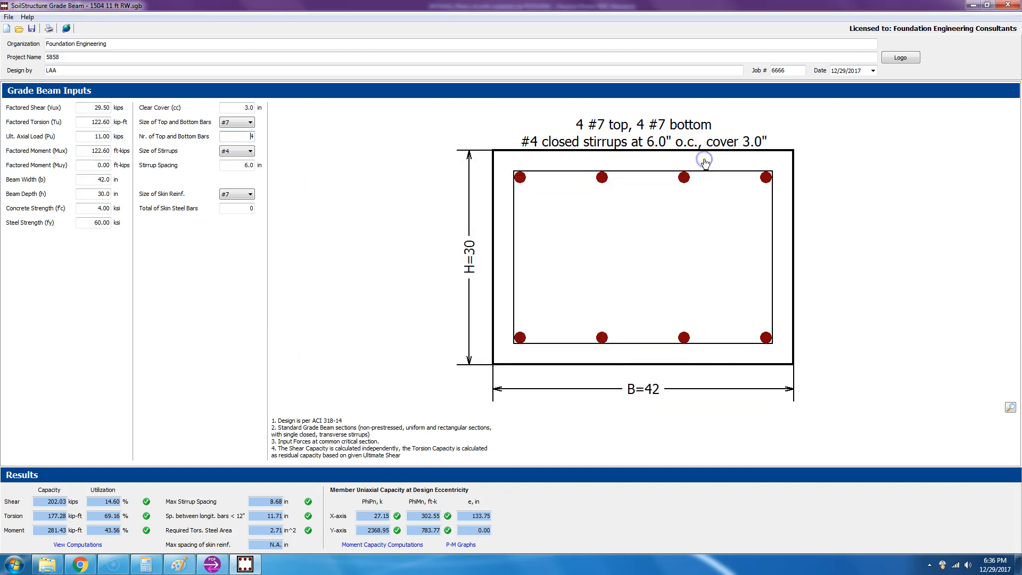
{"action": "mouse_move", "coordinate": [333, 440]}
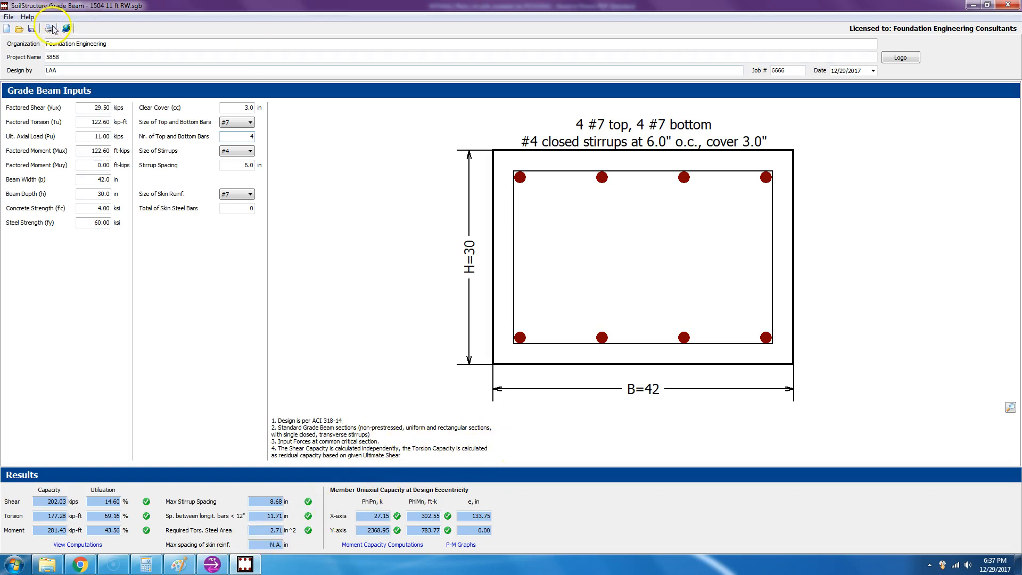
Start printing the report and choose the Nuance PDF printer in the setup options.
{"action": "left_click", "coordinate": [49, 27]}
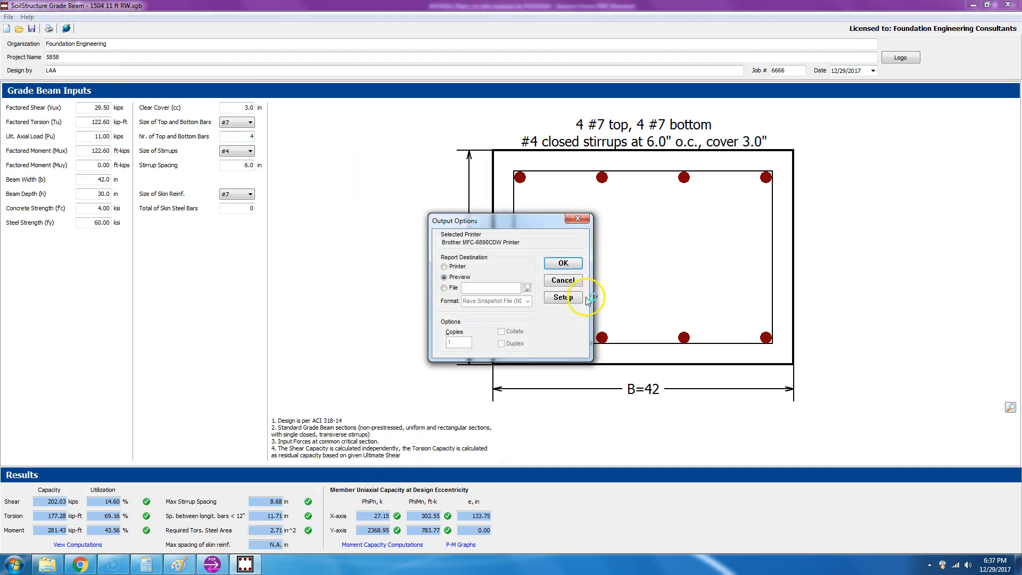
{"action": "left_click", "coordinate": [560, 297]}
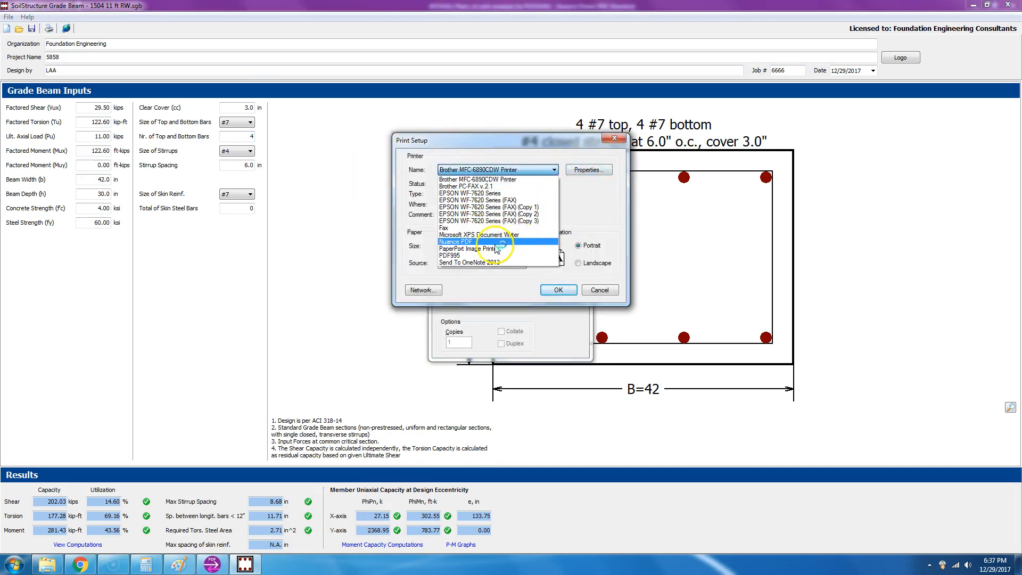
{"action": "left_click", "coordinate": [557, 289]}
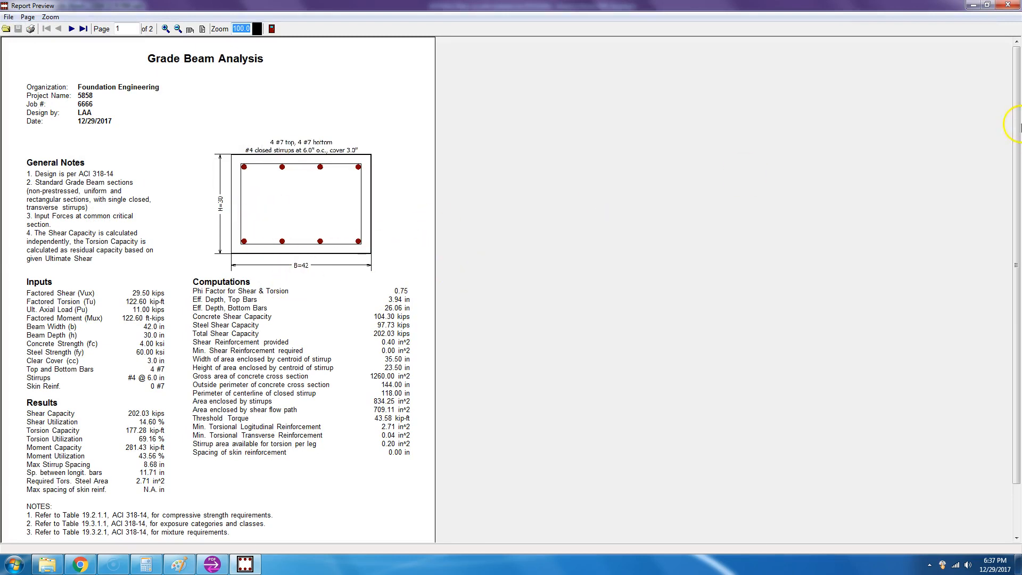
Read through page one of the report preview and advance to the next page.
{"action": "scroll", "scroll_direction": "down", "scroll_amount": 3}
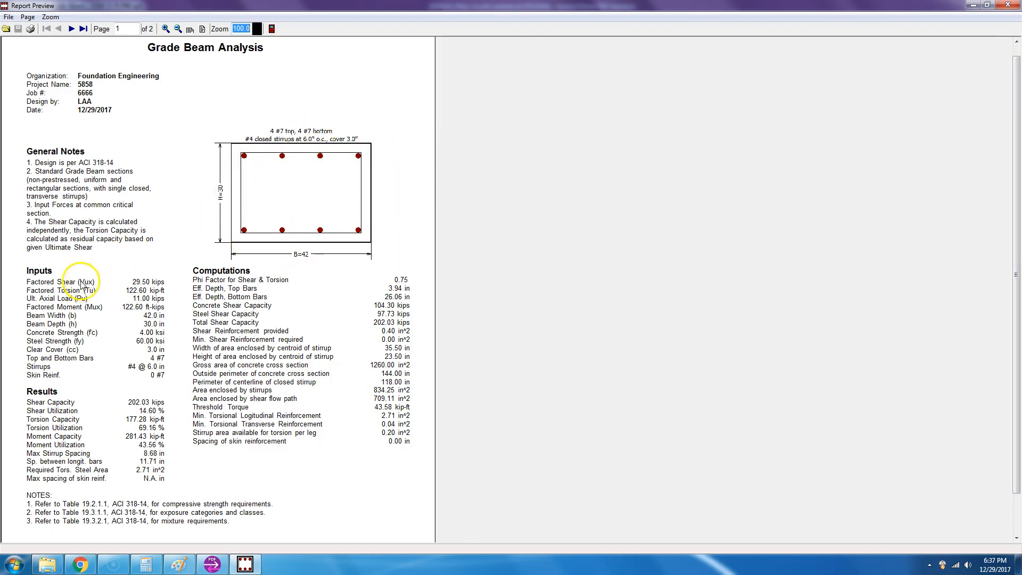
{"action": "mouse_move", "coordinate": [116, 353]}
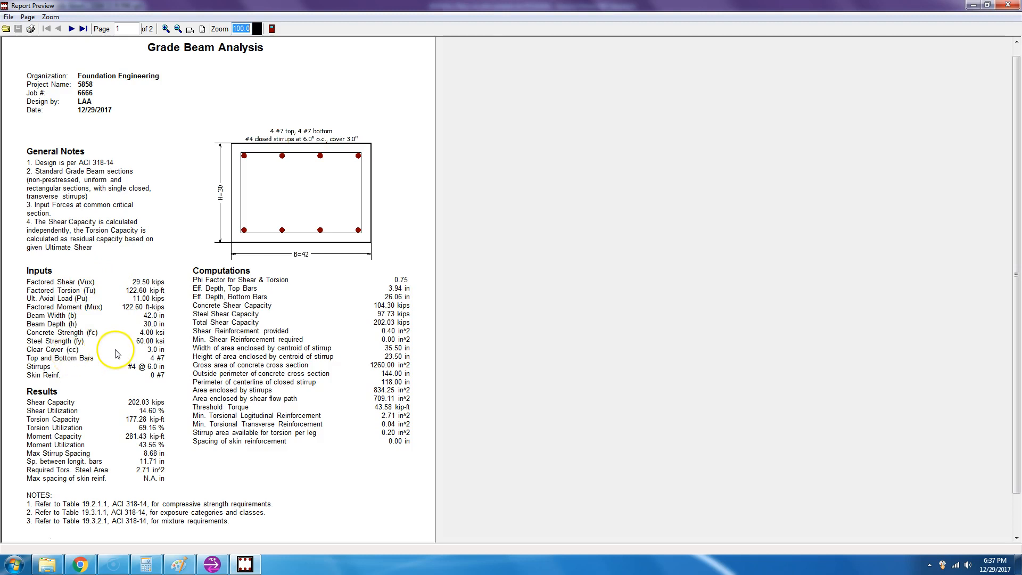
{"action": "mouse_move", "coordinate": [111, 221]}
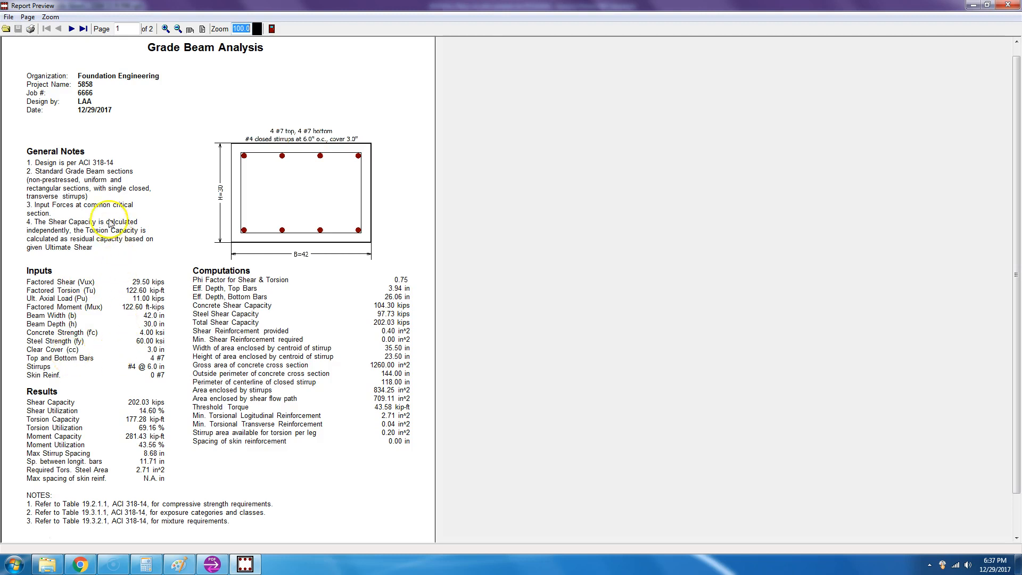
{"action": "mouse_move", "coordinate": [310, 399]}
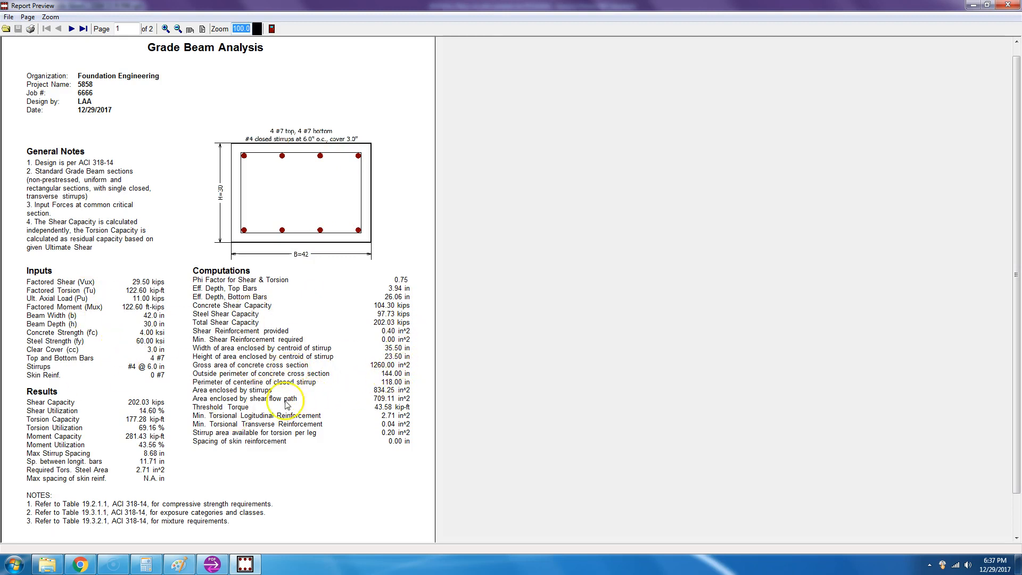
{"action": "mouse_move", "coordinate": [77, 380]}
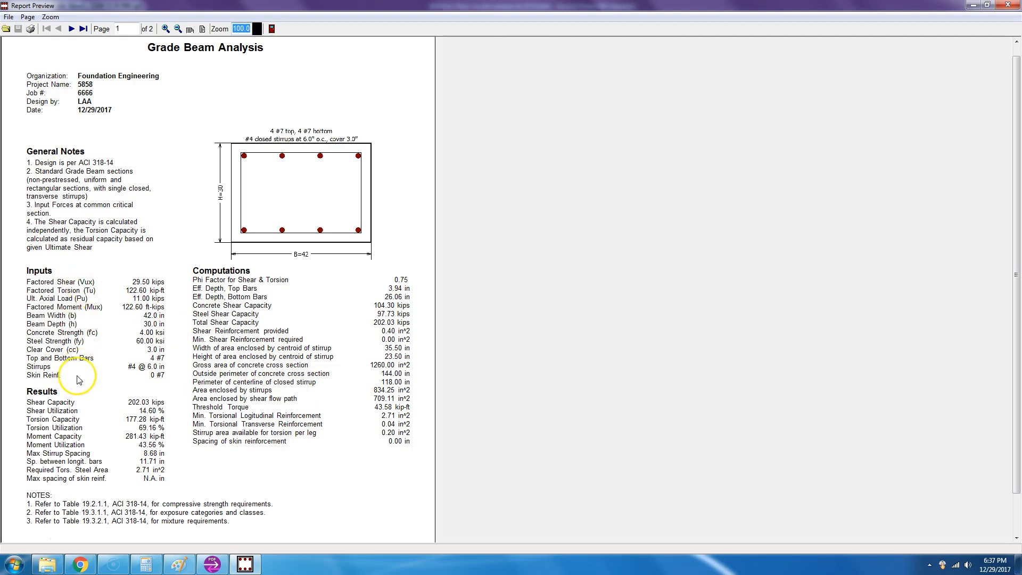
{"action": "mouse_move", "coordinate": [62, 515]}
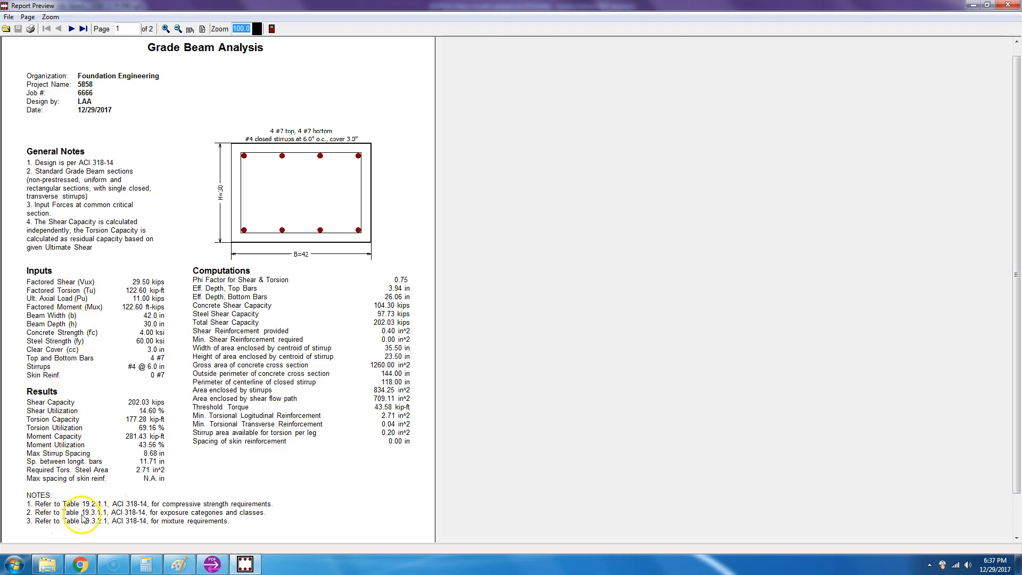
{"action": "mouse_move", "coordinate": [167, 510]}
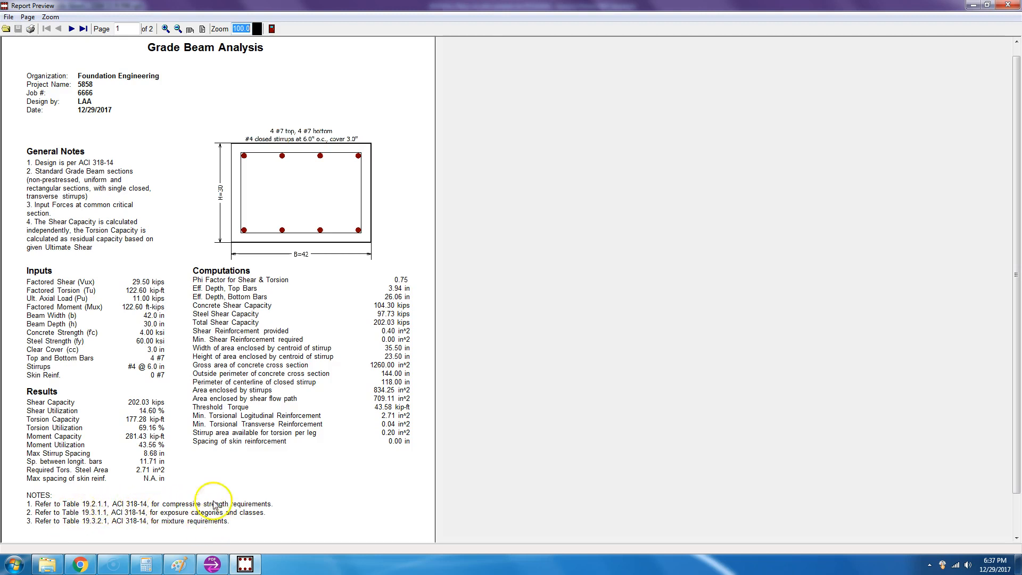
{"action": "left_click", "coordinate": [71, 28]}
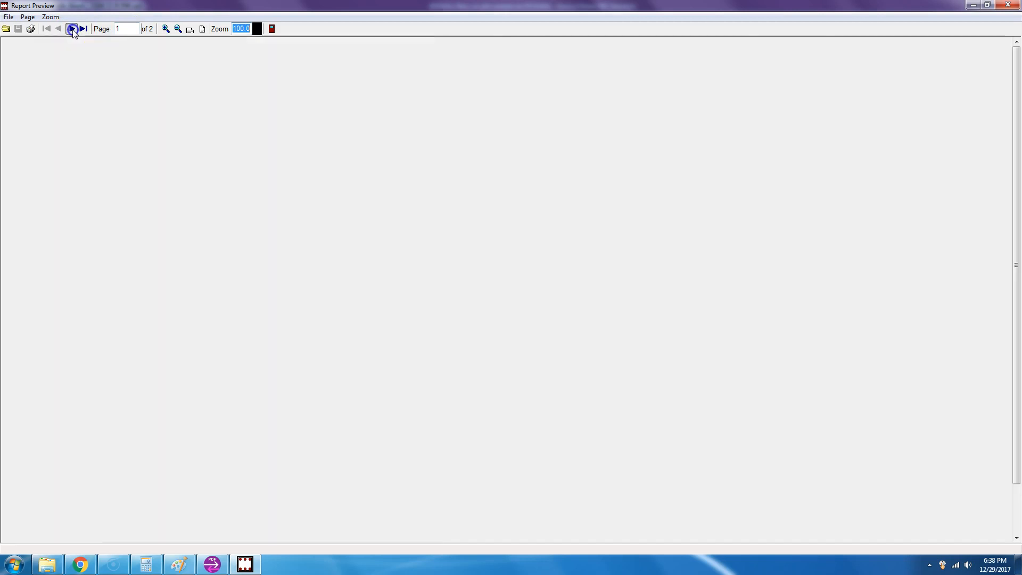
Review page two's capacity tables and P-M diagrams, then go back to page one.
{"action": "left_click", "coordinate": [71, 29]}
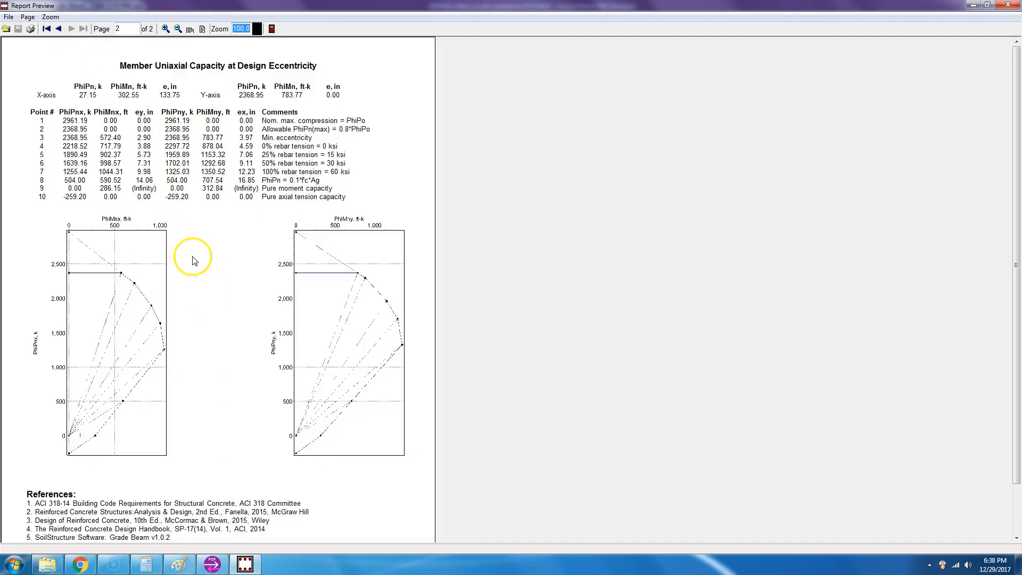
{"action": "mouse_move", "coordinate": [508, 326]}
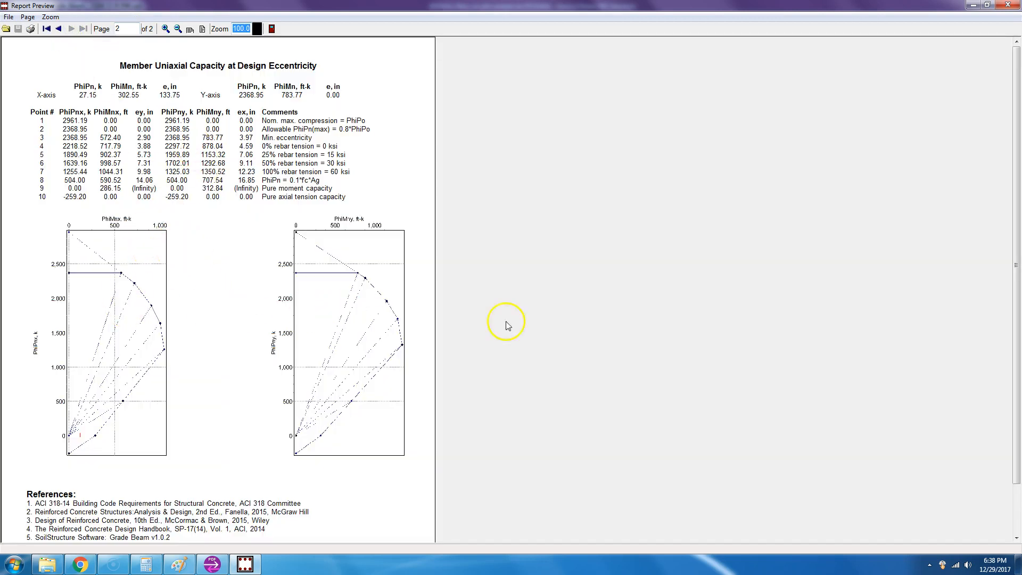
{"action": "scroll", "scroll_direction": "down", "scroll_amount": 3}
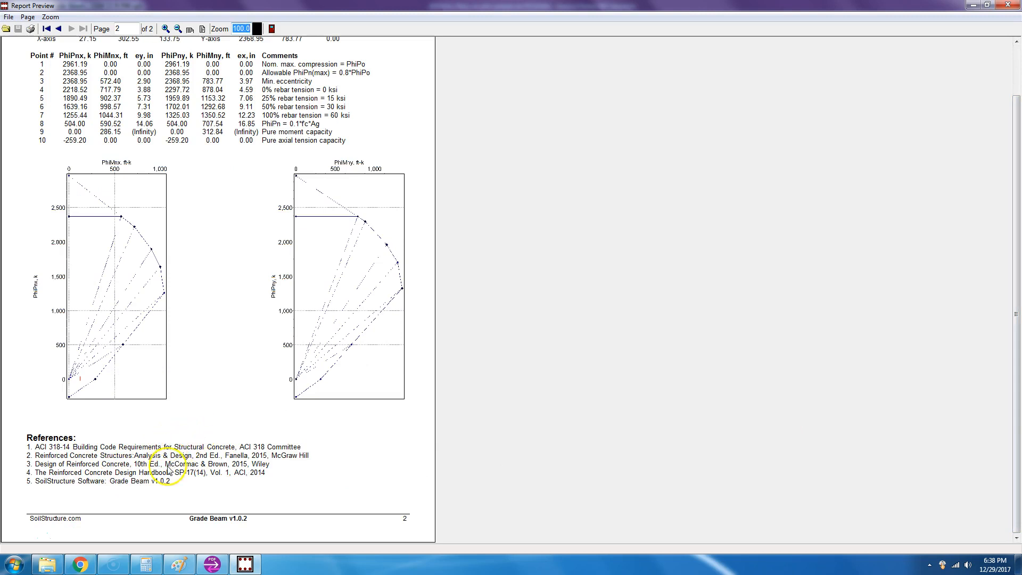
{"action": "left_click", "coordinate": [58, 28]}
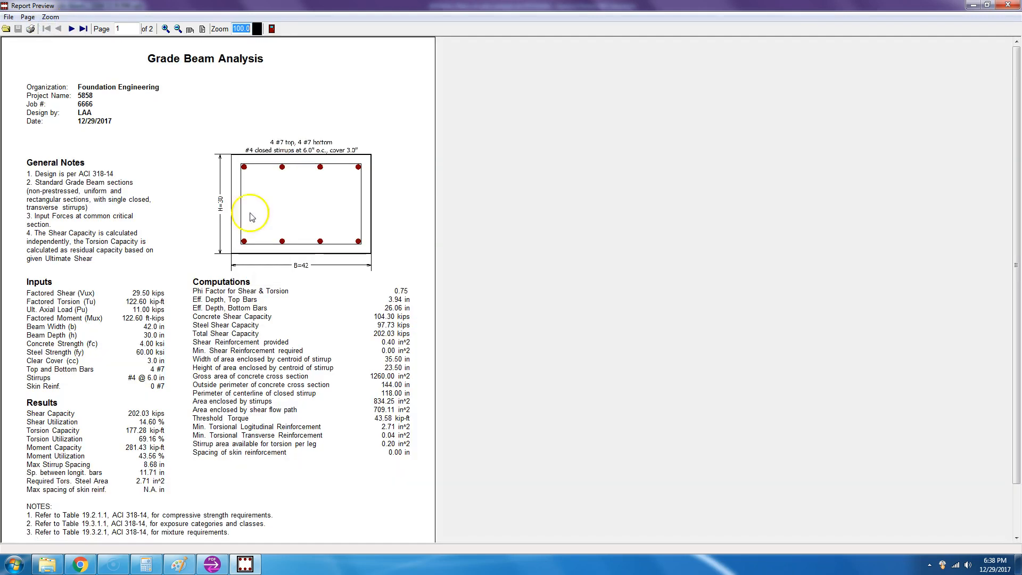
{"action": "mouse_move", "coordinate": [259, 557]}
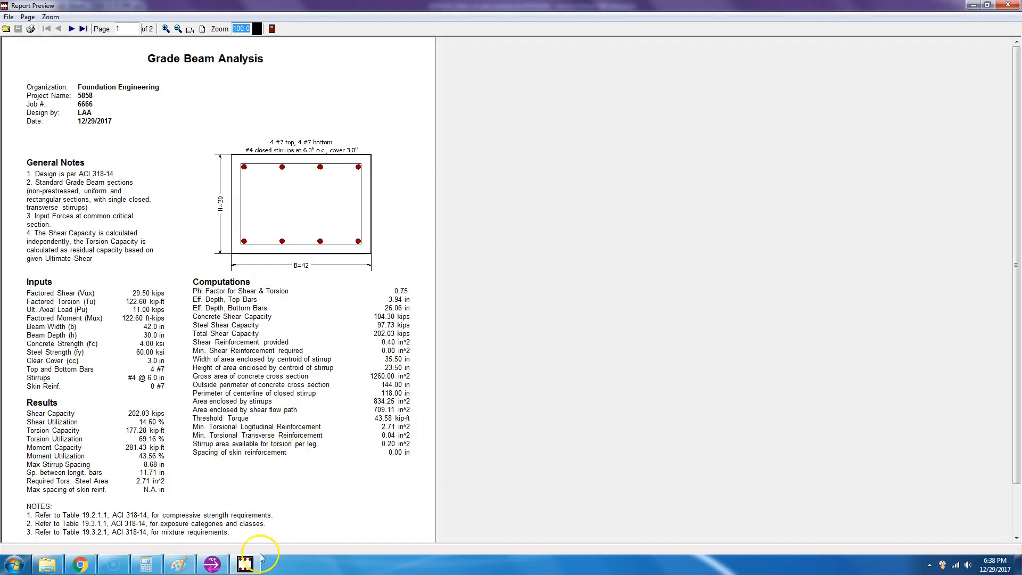